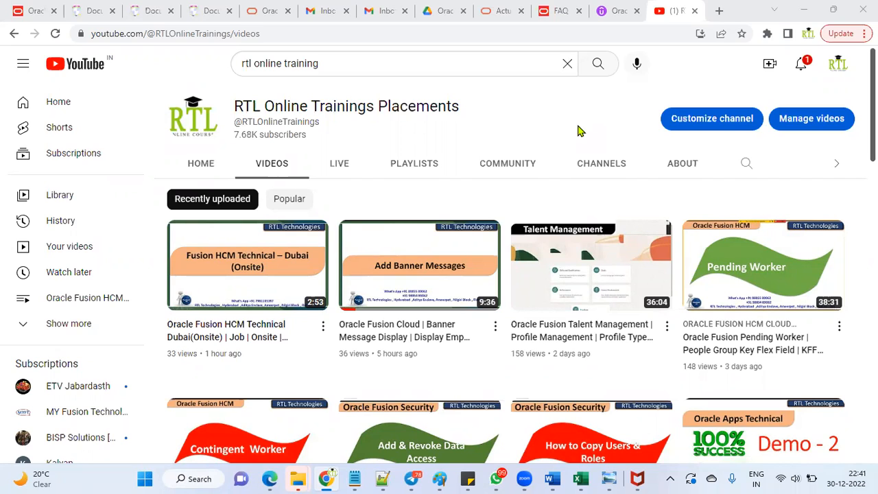
{"action": "mouse_move", "coordinate": [631, 455]}
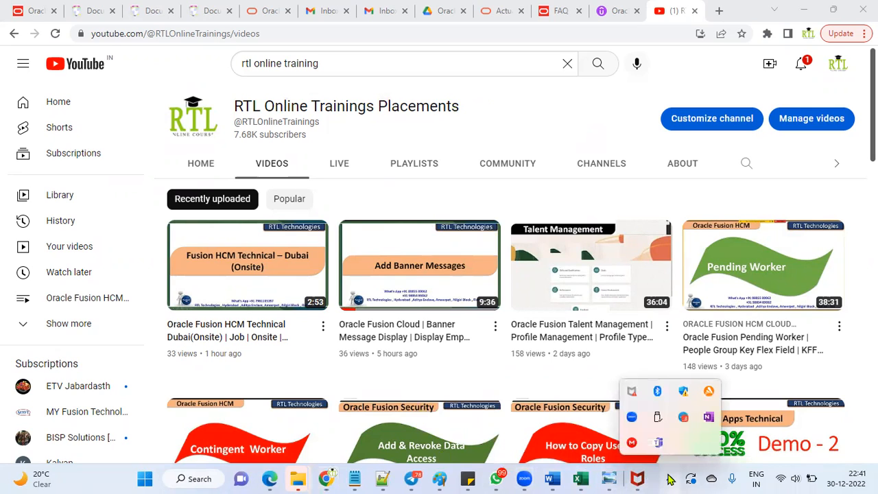
{"action": "mouse_move", "coordinate": [690, 71]}
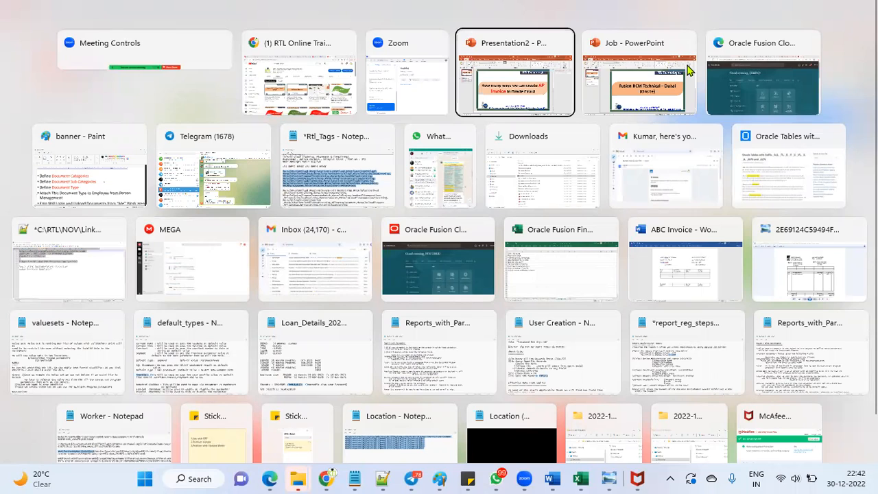
Bring the Presentation2 AP invoice deck to the front in PowerPoint, showing its title slide.
{"action": "left_click", "coordinate": [515, 72]}
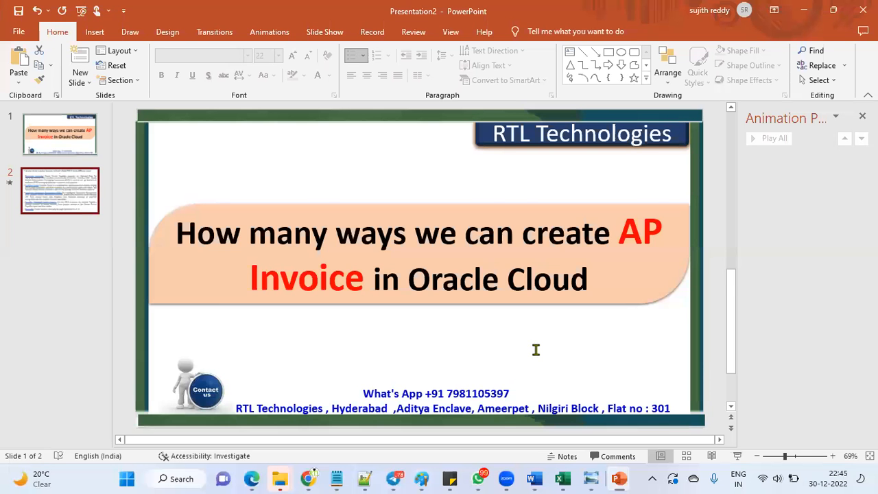
Switch back to the browser showing the WebCenter Imaging welcome console.
{"action": "left_click", "coordinate": [59, 190]}
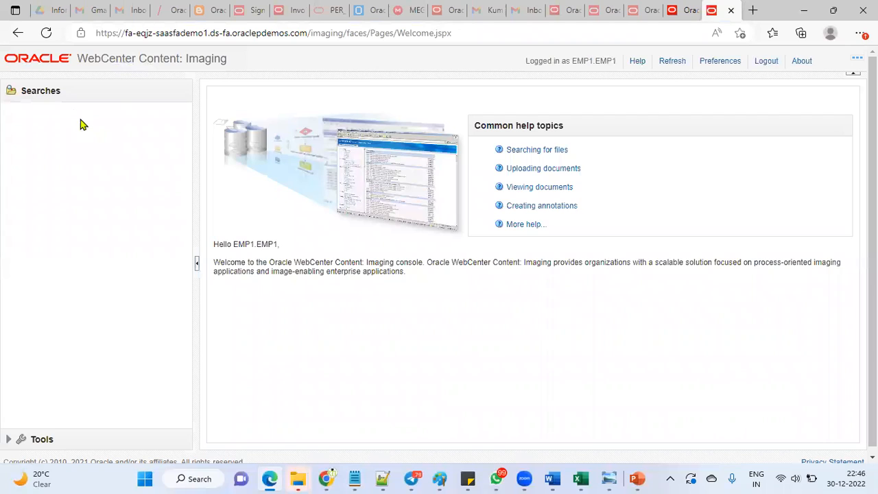
{"action": "mouse_move", "coordinate": [452, 305]}
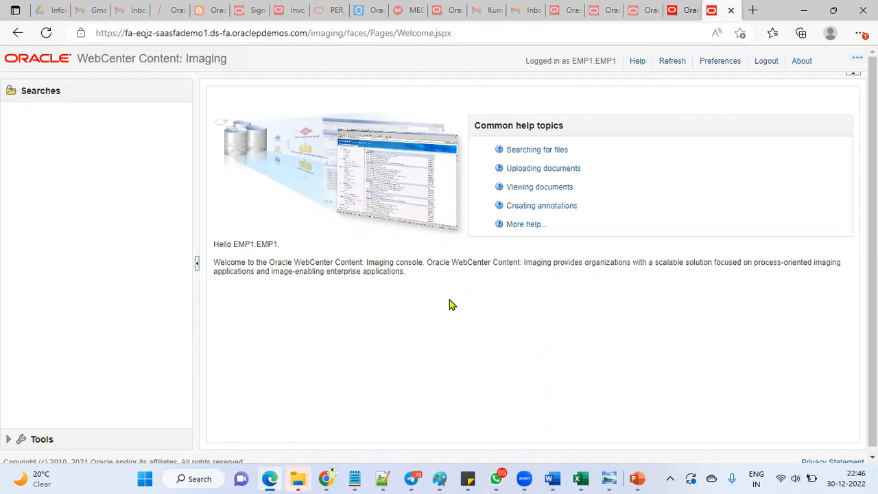
{"action": "mouse_move", "coordinate": [93, 190]}
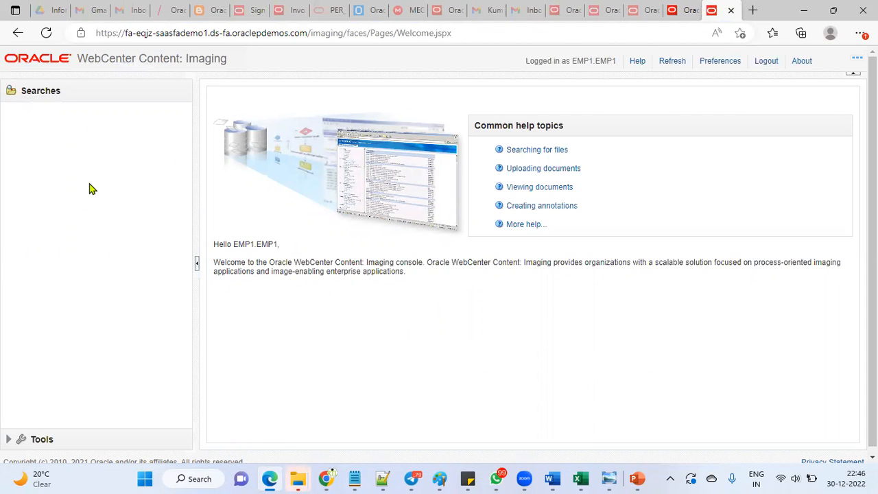
{"action": "mouse_move", "coordinate": [554, 67]}
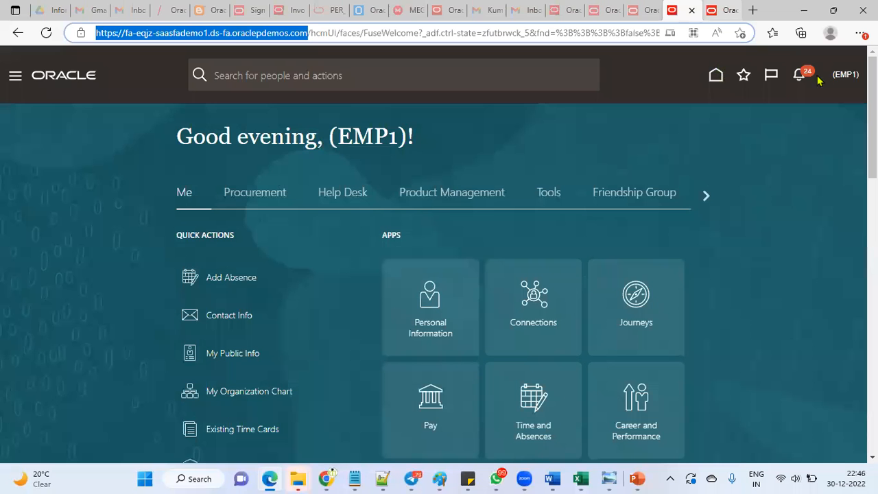
Sign out of the employee session in Oracle Fusion Cloud and confirm.
{"action": "left_click", "coordinate": [845, 74]}
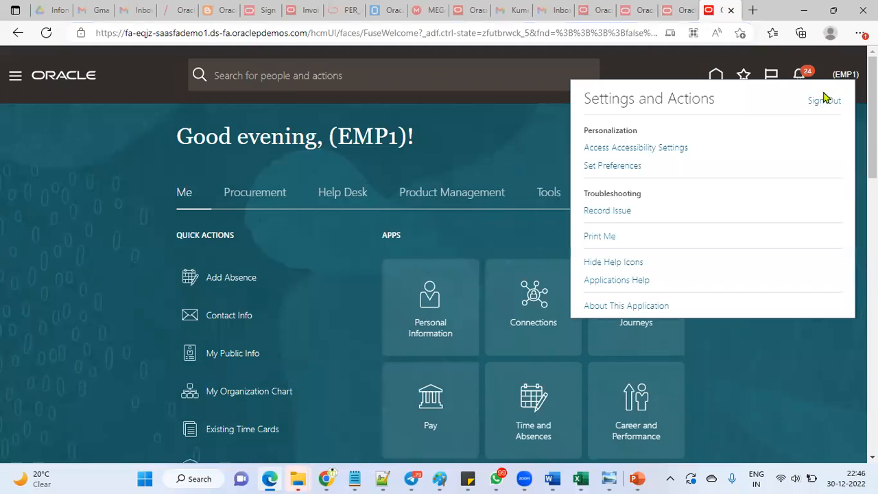
{"action": "left_click", "coordinate": [612, 165]}
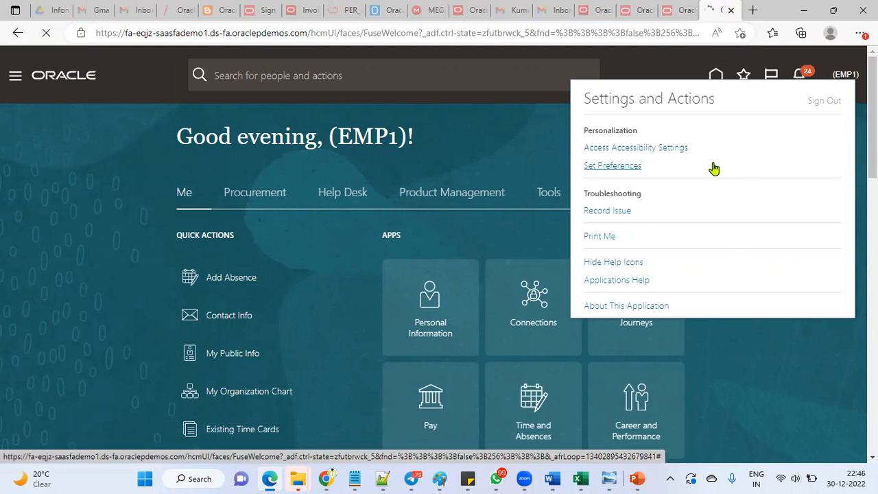
{"action": "left_click", "coordinate": [823, 100]}
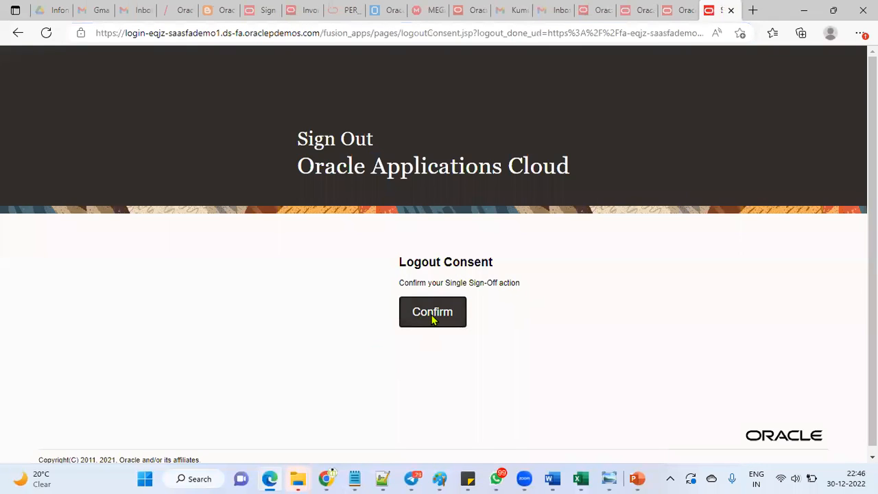
{"action": "left_click", "coordinate": [432, 311]}
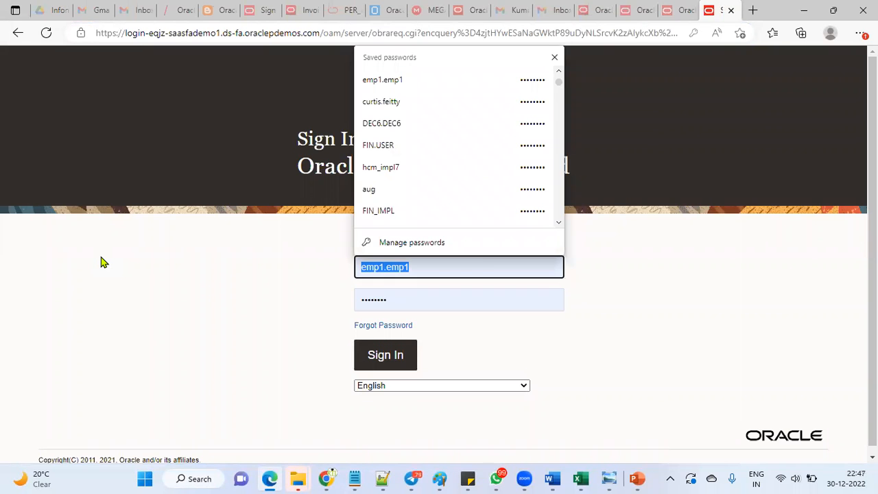
Sign back in as FIN.USER using the saved credentials.
{"action": "type", "text": "fin.use"}
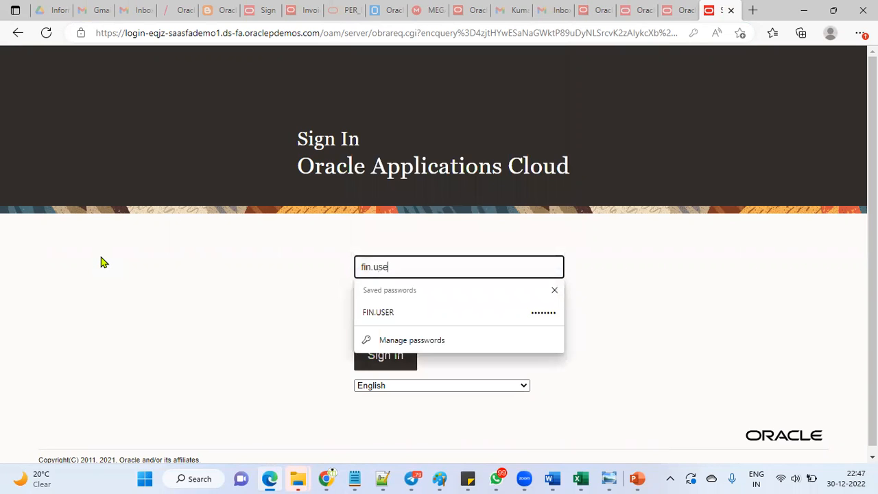
{"action": "left_click", "coordinate": [378, 312]}
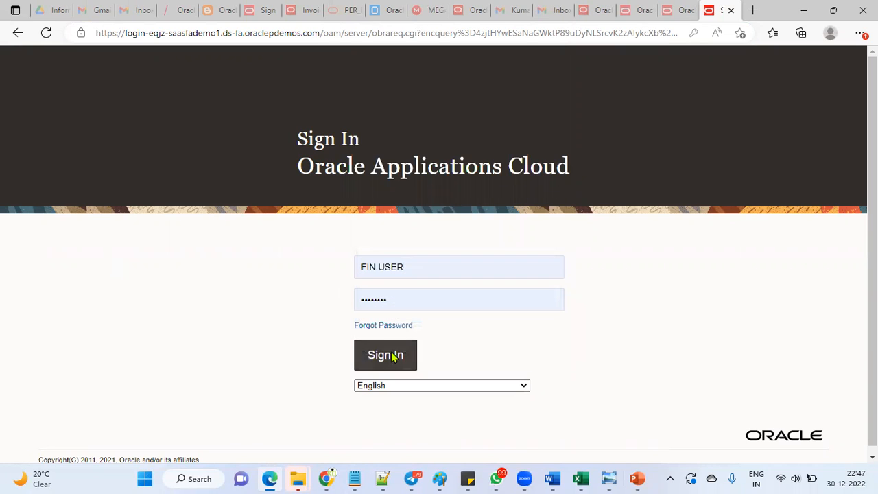
{"action": "left_click", "coordinate": [386, 355]}
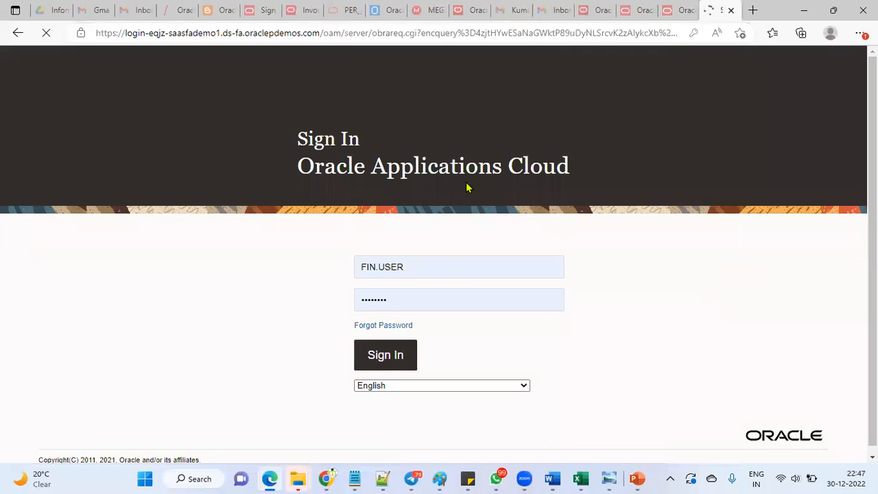
{"action": "mouse_move", "coordinate": [812, 233]}
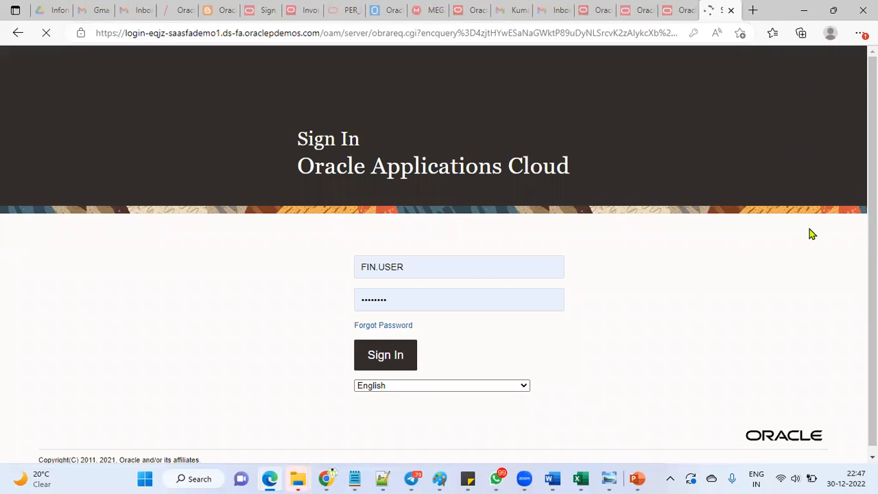
{"action": "left_click", "coordinate": [385, 355]}
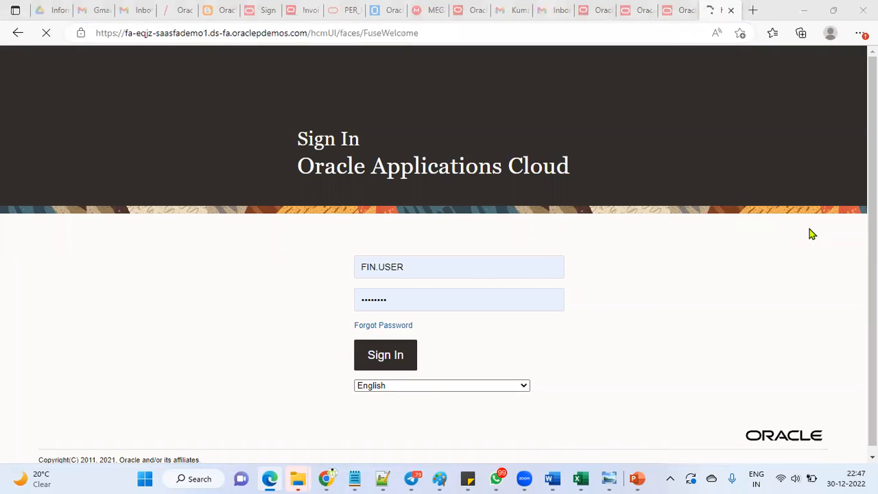
Replace hcmUI with fscmUI in the page address to load the financials home page.
{"action": "left_click", "coordinate": [384, 354]}
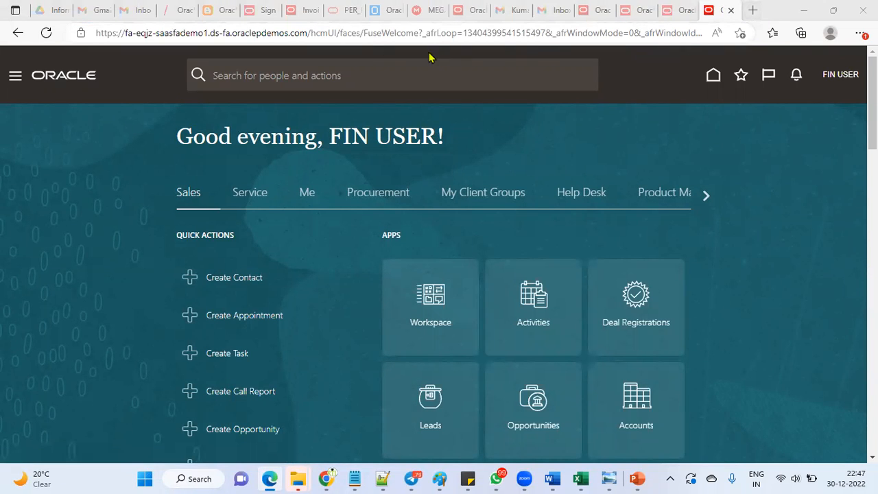
{"action": "left_click", "coordinate": [315, 33]}
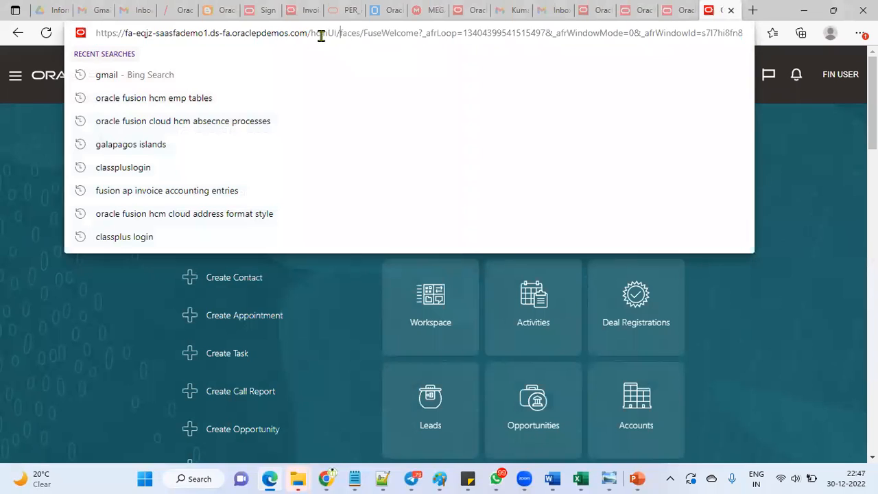
{"action": "double_click", "coordinate": [199, 32]}
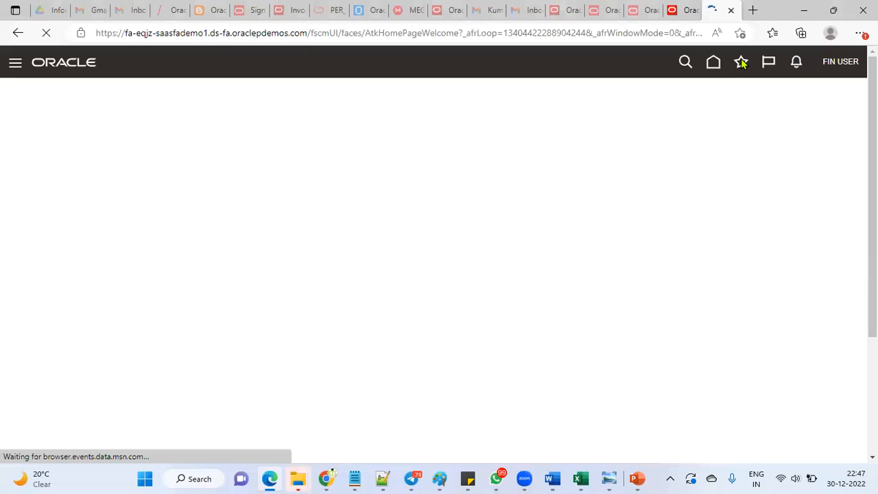
{"action": "left_click", "coordinate": [312, 33]}
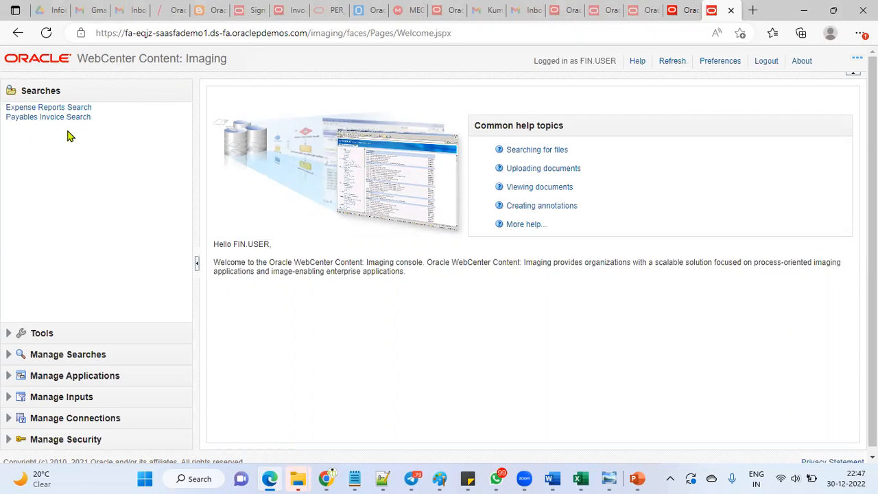
{"action": "mouse_move", "coordinate": [48, 106]}
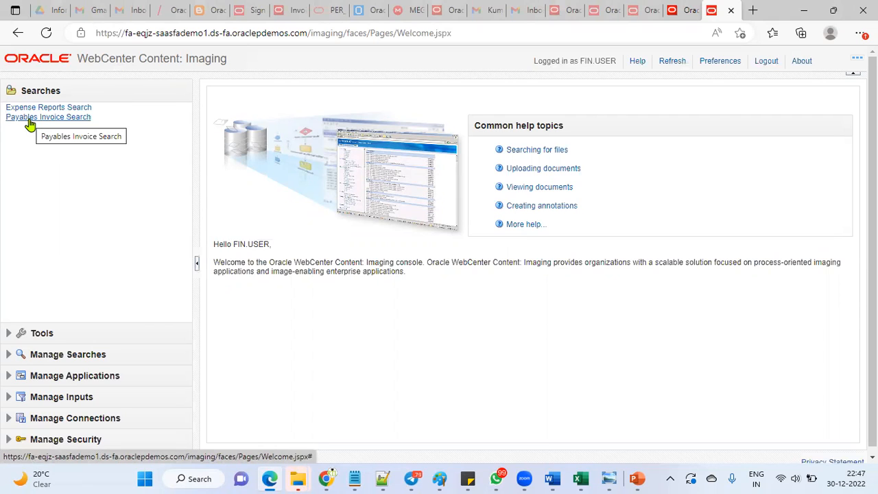
Run a Payables Invoice Search for invoice numbers beginning with ABC, returning 29 rows.
{"action": "left_click", "coordinate": [48, 117]}
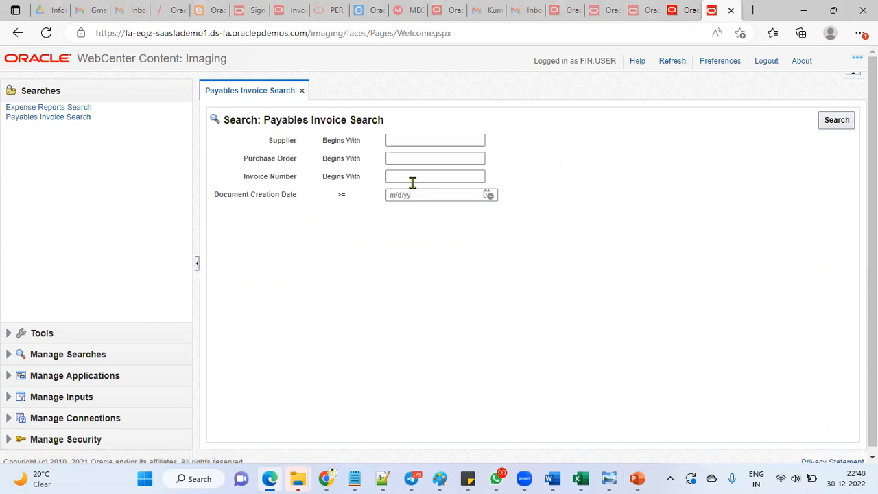
{"action": "type", "text": "ABC"}
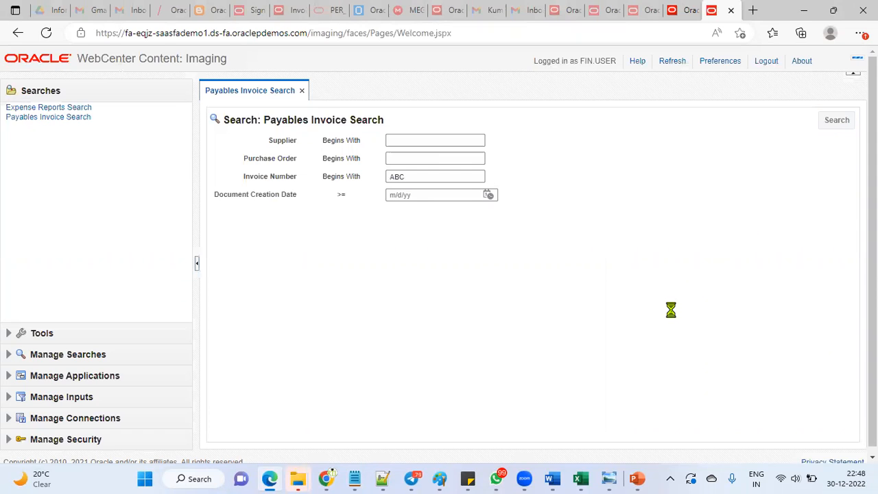
{"action": "left_click", "coordinate": [836, 119]}
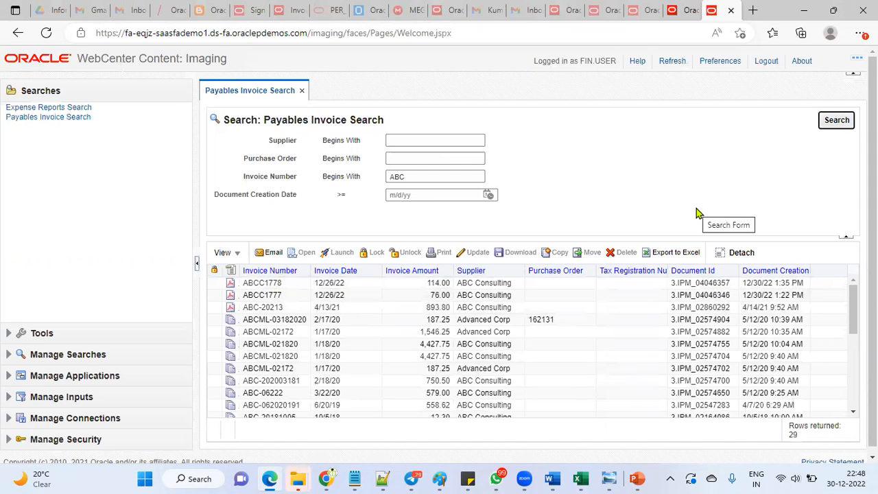
{"action": "mouse_move", "coordinate": [693, 66]}
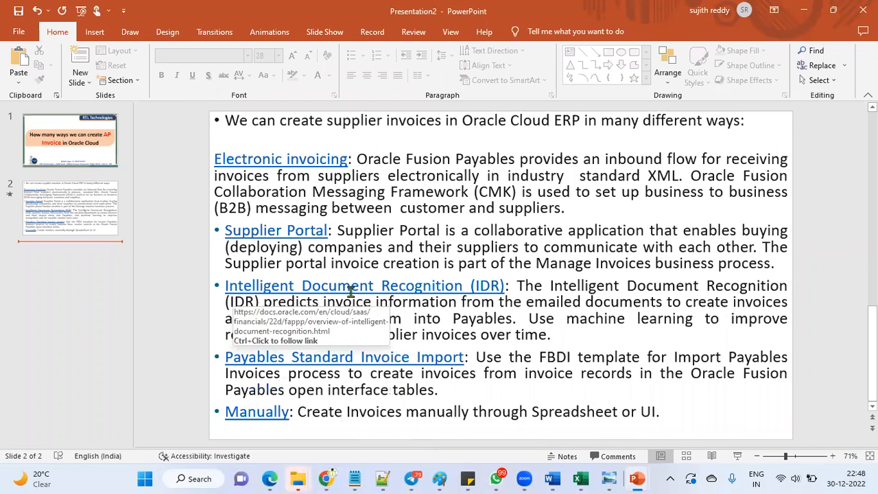
{"action": "mouse_move", "coordinate": [281, 159]}
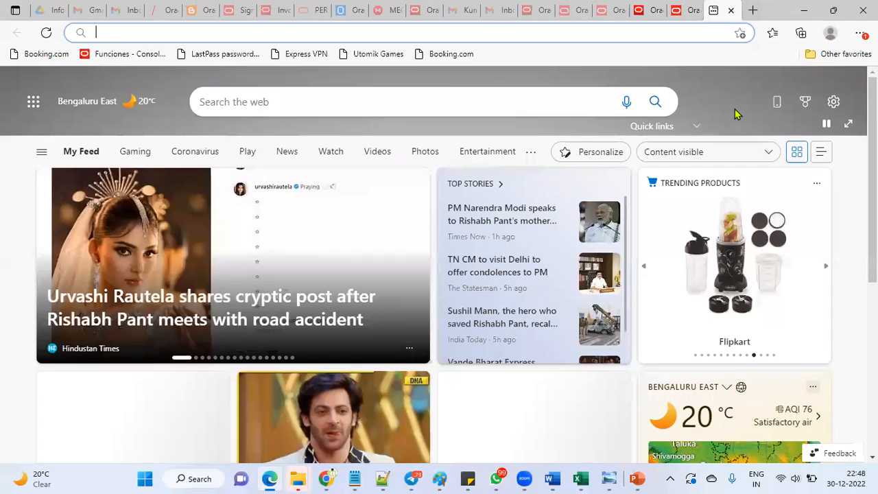
Search Bing for 'oracle fusion finance payables rest api' and open the docs.oracle.com Financials REST guide.
{"action": "type", "text": "oracle fusion finance payables rest api"}
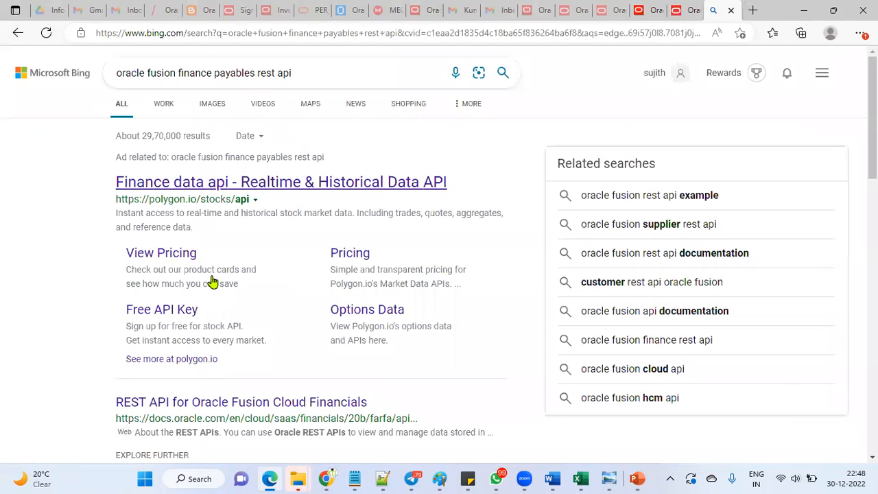
{"action": "scroll", "scroll_direction": "down", "scroll_amount": 3}
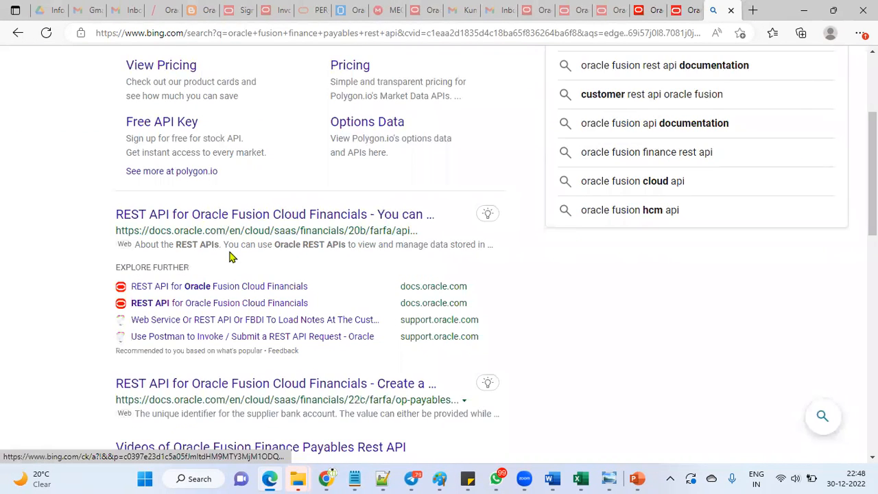
{"action": "left_click", "coordinate": [274, 214]}
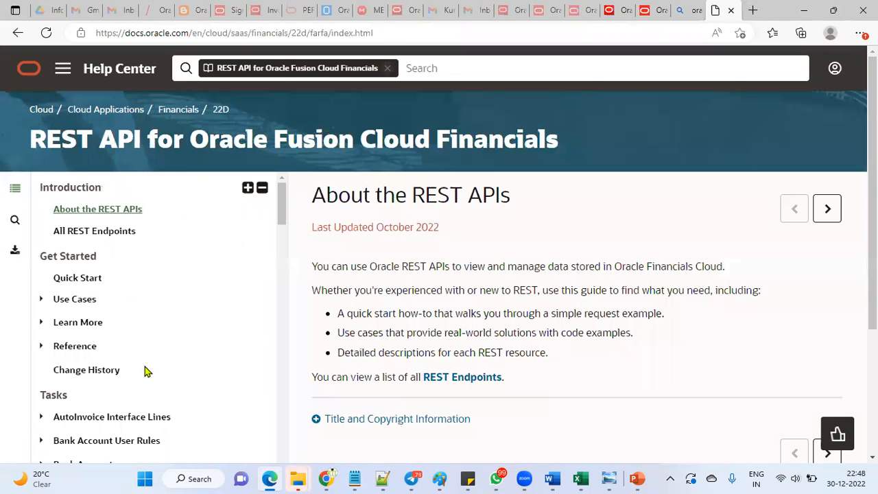
Scroll the table of contents down to the expanded Invoices tasks, such as Create an invoice.
{"action": "scroll", "scroll_direction": "down", "scroll_amount": 3}
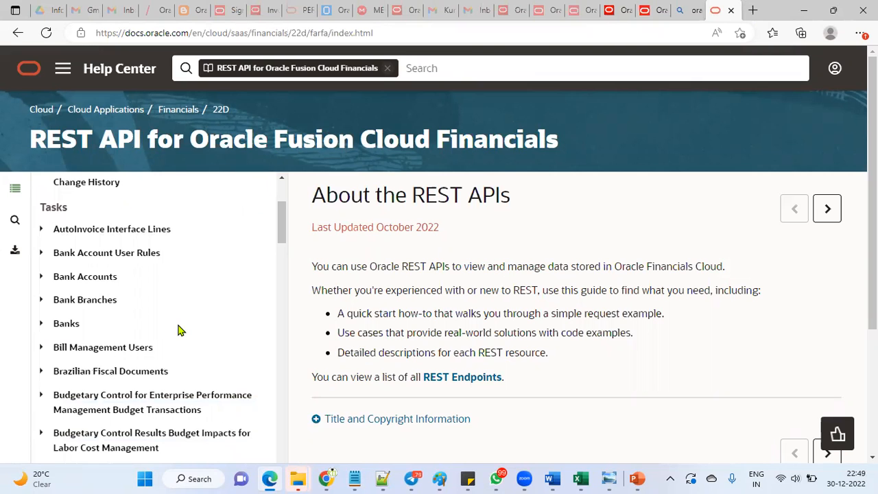
{"action": "scroll", "scroll_direction": "down", "scroll_amount": 3}
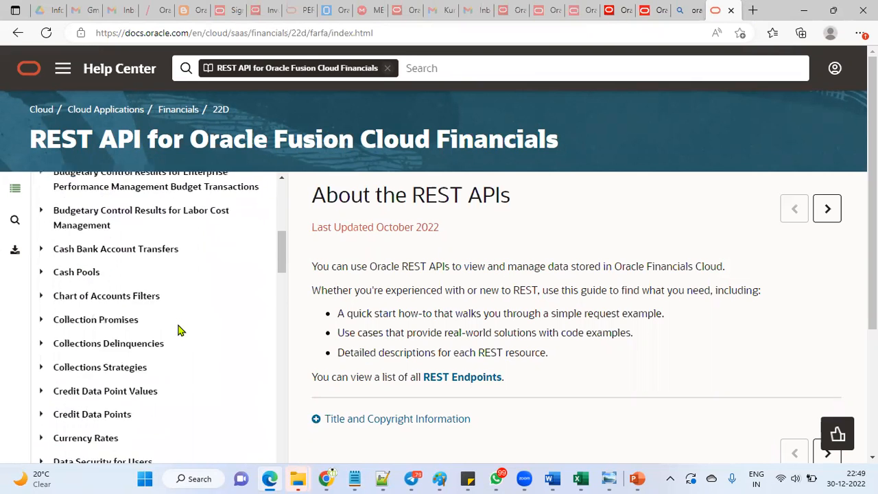
{"action": "scroll", "scroll_direction": "down", "scroll_amount": 3}
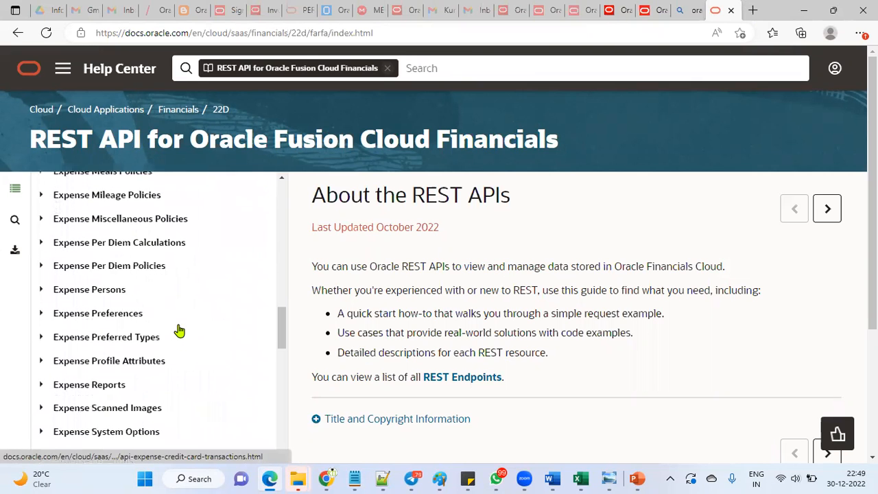
{"action": "scroll", "scroll_direction": "down", "scroll_amount": 3}
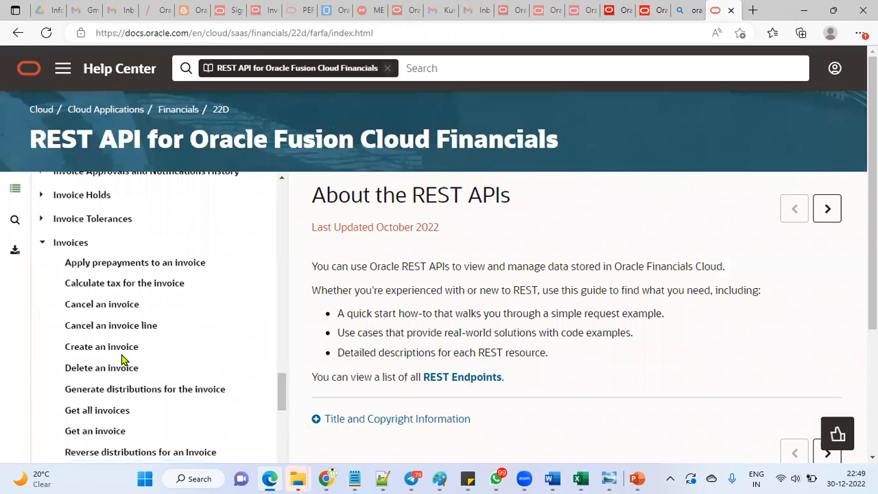
Open the Create an invoice POST reference, select its endpoint path, then return to Fusion.
{"action": "left_click", "coordinate": [101, 345]}
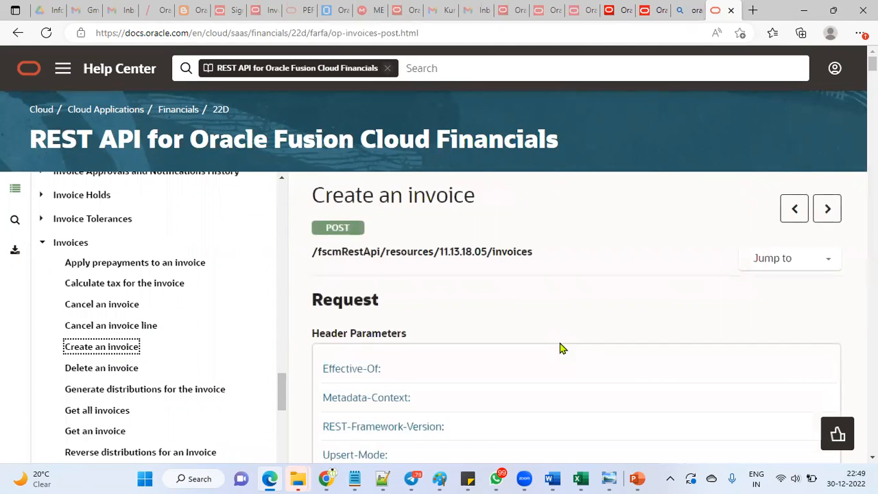
{"action": "scroll", "scroll_direction": "down", "scroll_amount": 3}
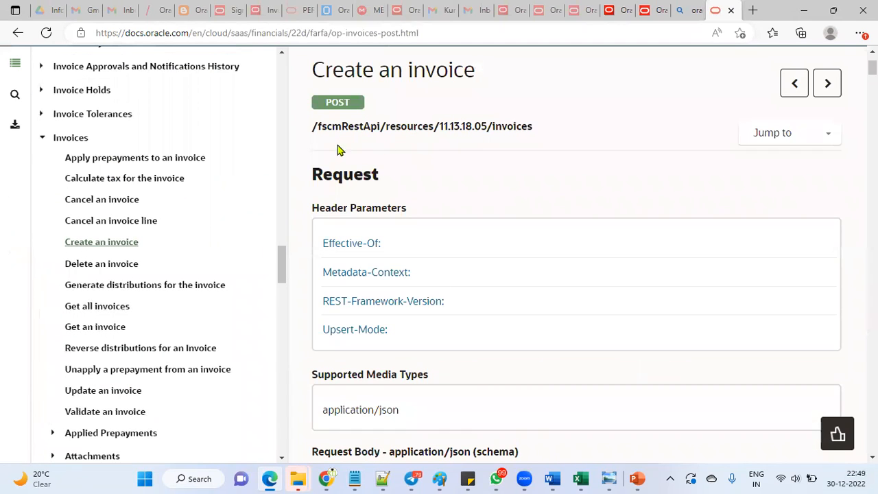
{"action": "mouse_move", "coordinate": [400, 198]}
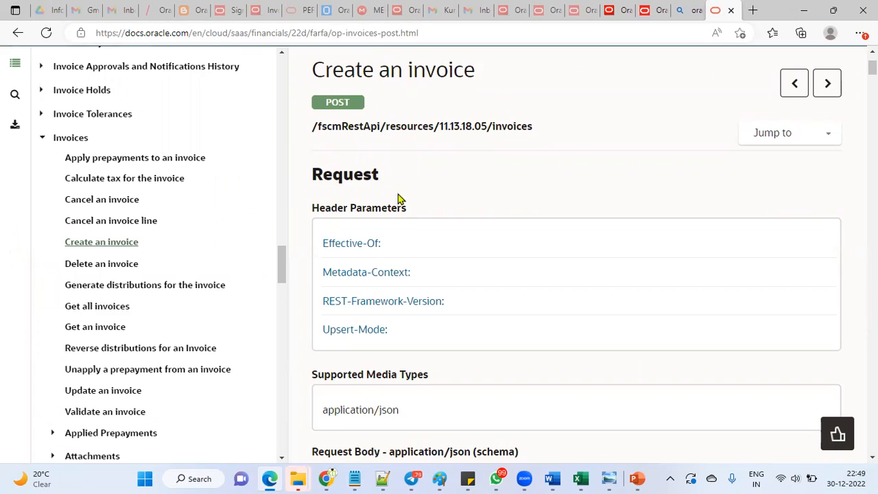
{"action": "mouse_move", "coordinate": [318, 129]}
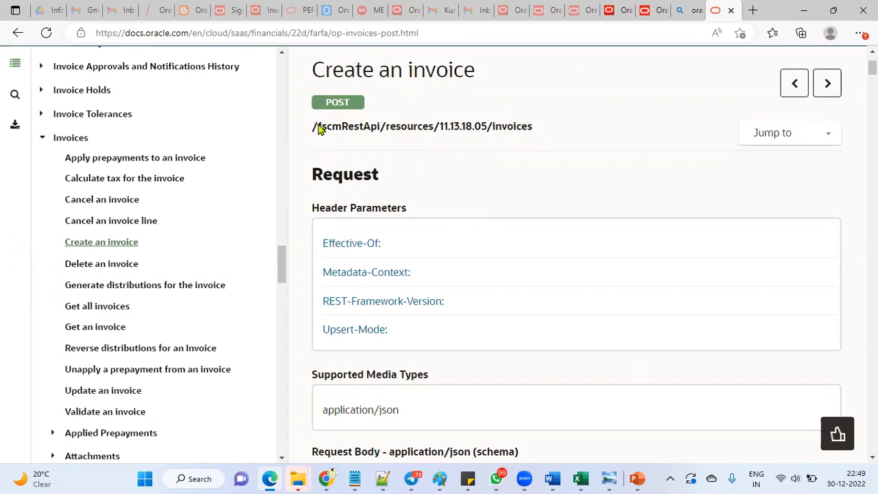
{"action": "triple_click", "coordinate": [421, 126]}
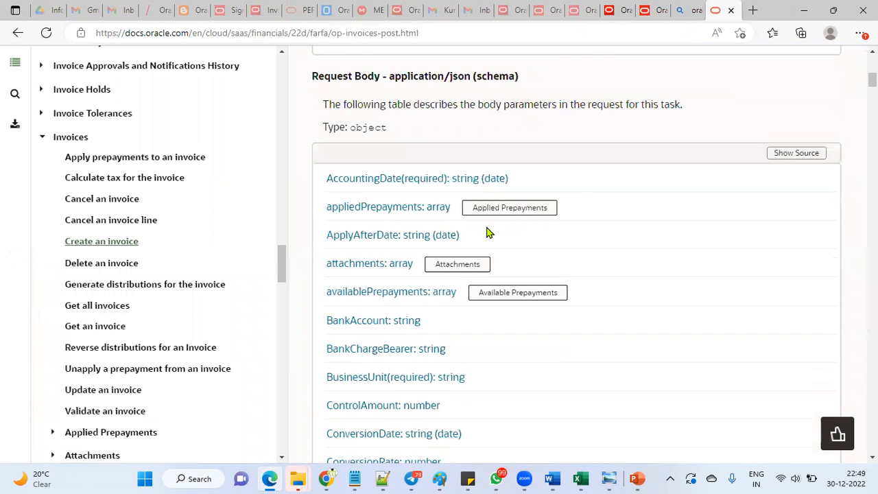
{"action": "mouse_move", "coordinate": [610, 478]}
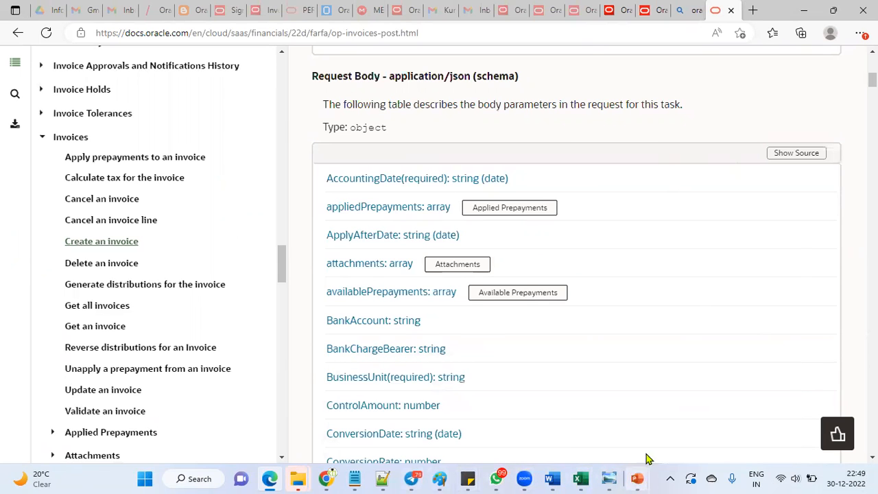
{"action": "left_click", "coordinate": [636, 478]}
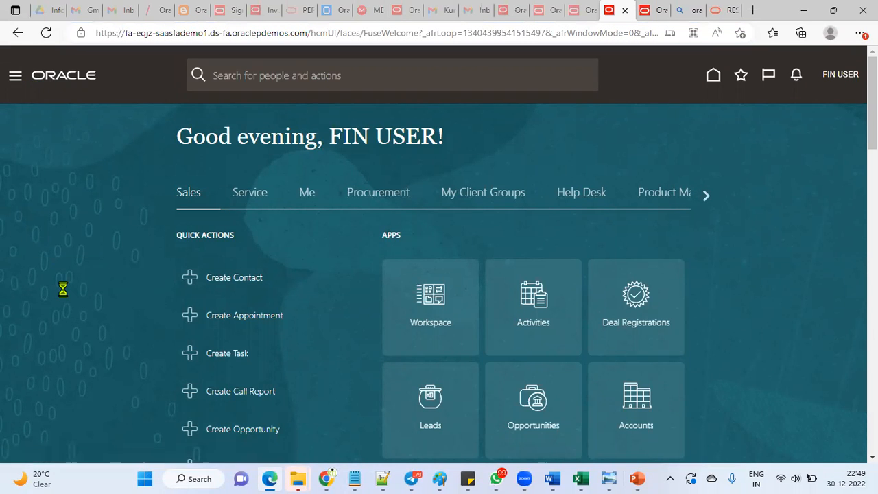
Navigate through Procurement > Suppliers to the Manage Suppliers task.
{"action": "left_click", "coordinate": [15, 75]}
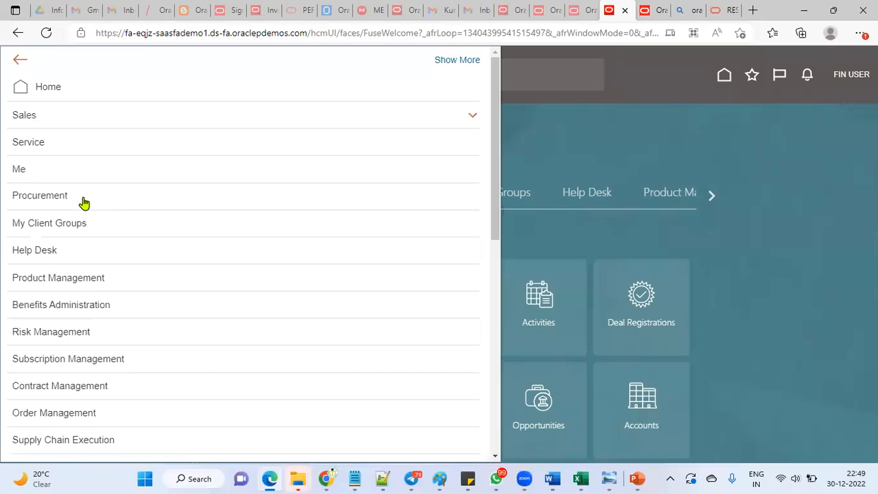
{"action": "left_click", "coordinate": [40, 194]}
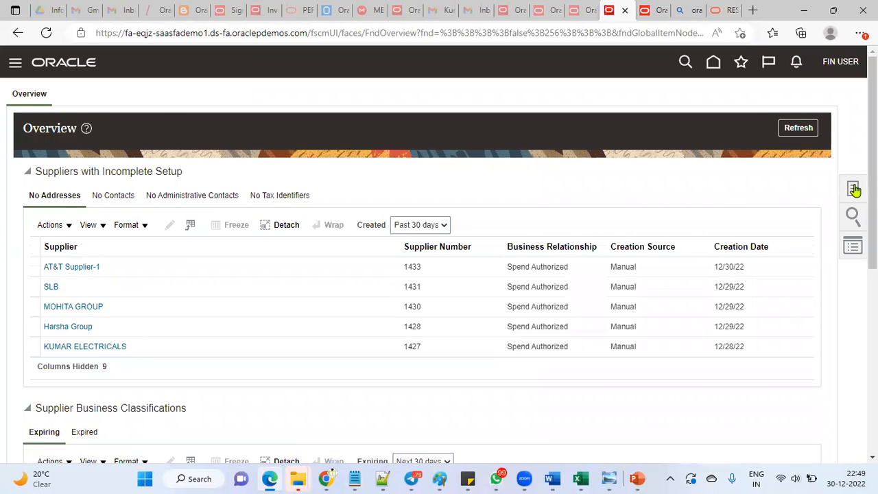
{"action": "left_click", "coordinate": [854, 190]}
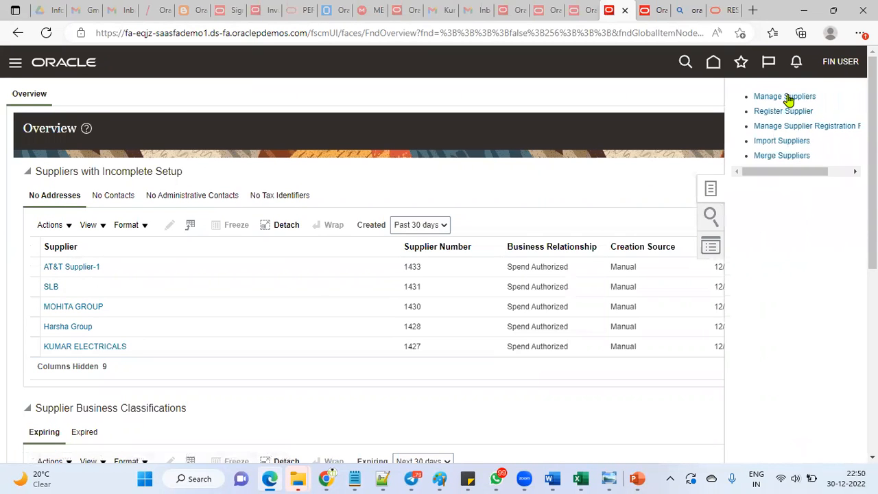
{"action": "left_click", "coordinate": [783, 96]}
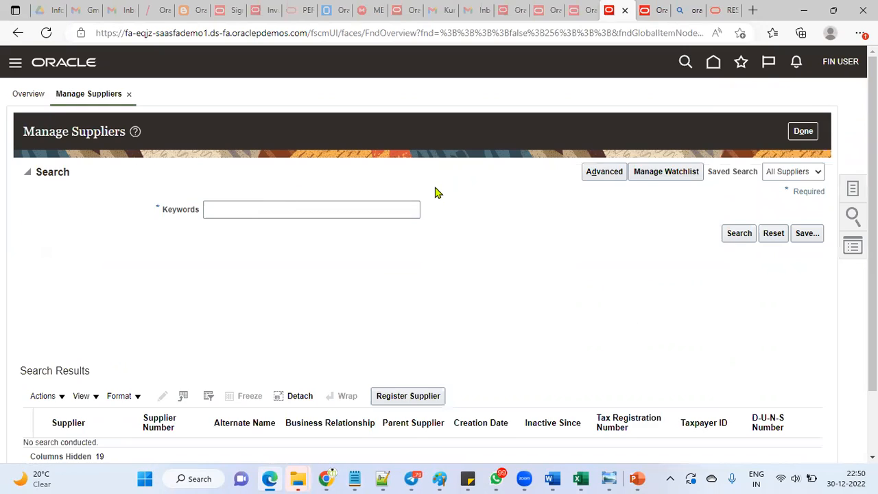
Search suppliers by keyword 'Adva' and open the Advanced Corp record.
{"action": "type", "text": "Adva"}
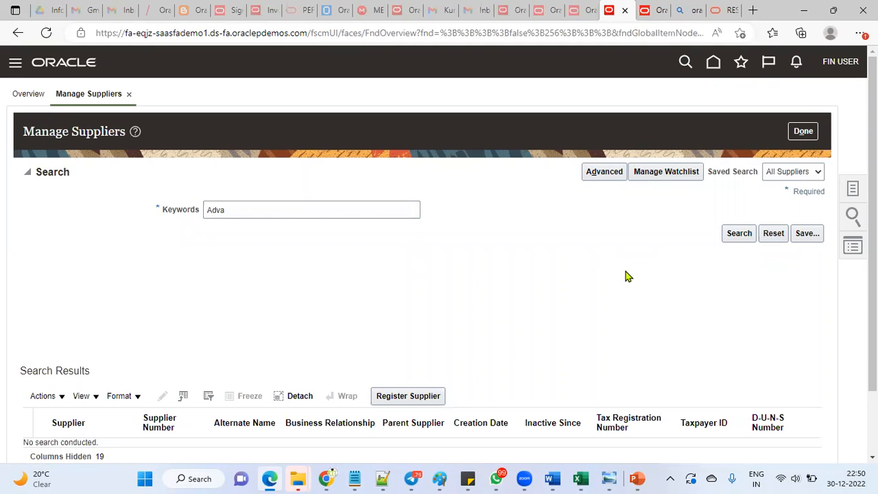
{"action": "left_click", "coordinate": [739, 232]}
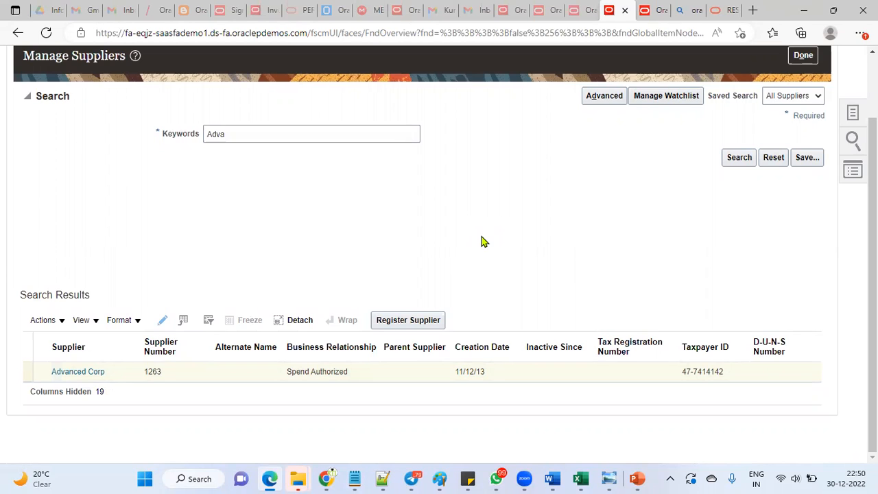
{"action": "left_click", "coordinate": [77, 371]}
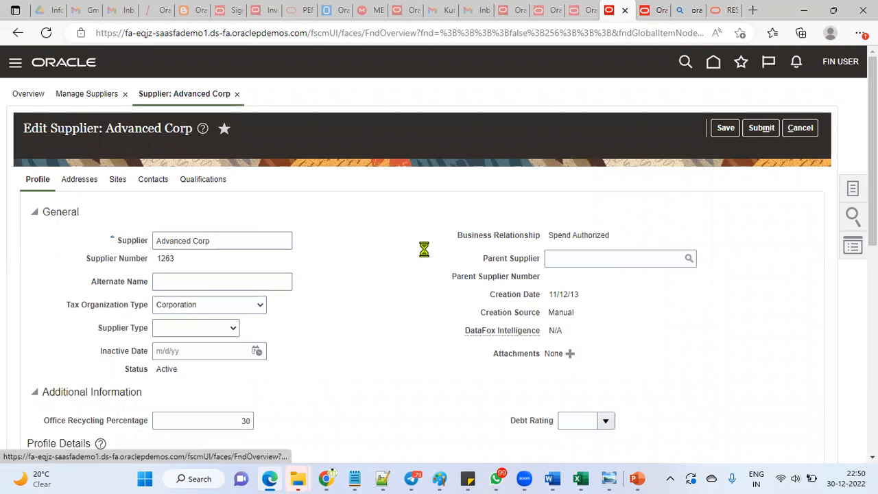
{"action": "left_click", "coordinate": [153, 179]}
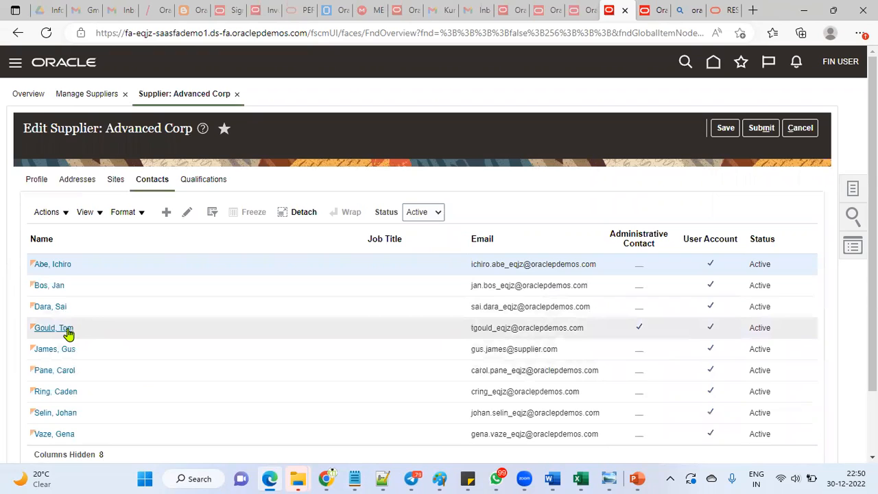
{"action": "left_click", "coordinate": [54, 327]}
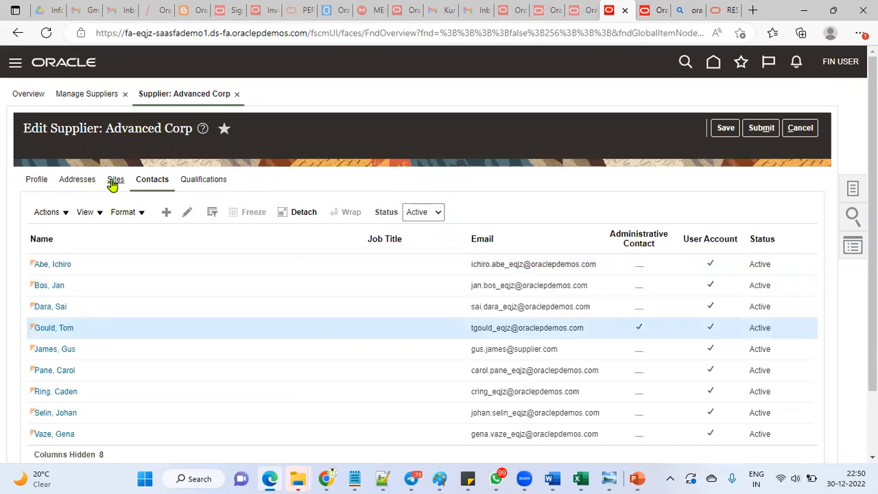
{"action": "left_click", "coordinate": [116, 179]}
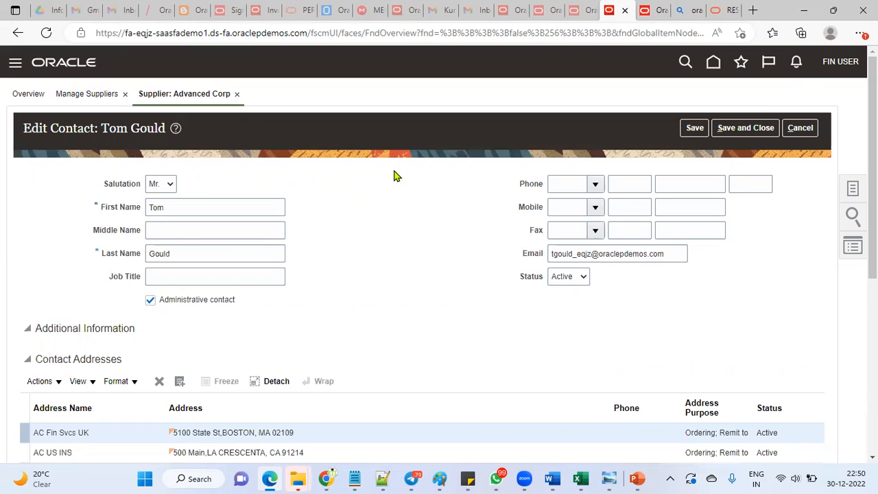
{"action": "scroll", "scroll_direction": "down", "scroll_amount": 3}
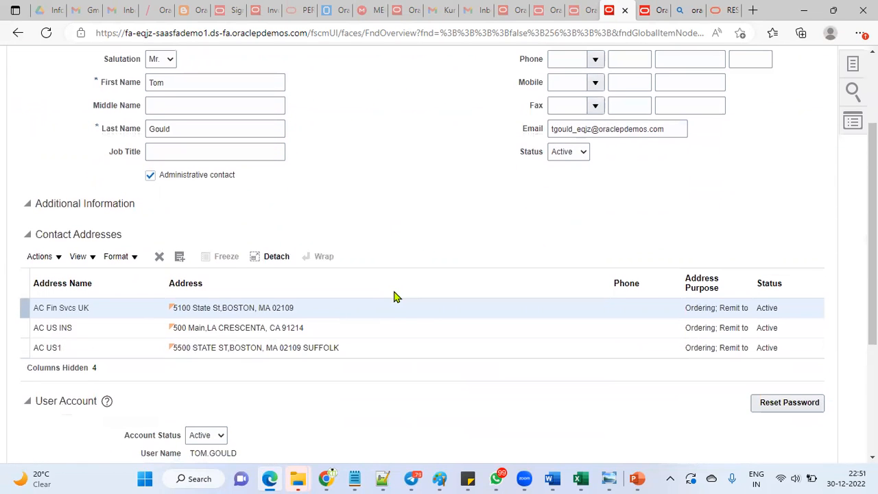
{"action": "mouse_move", "coordinate": [461, 222]}
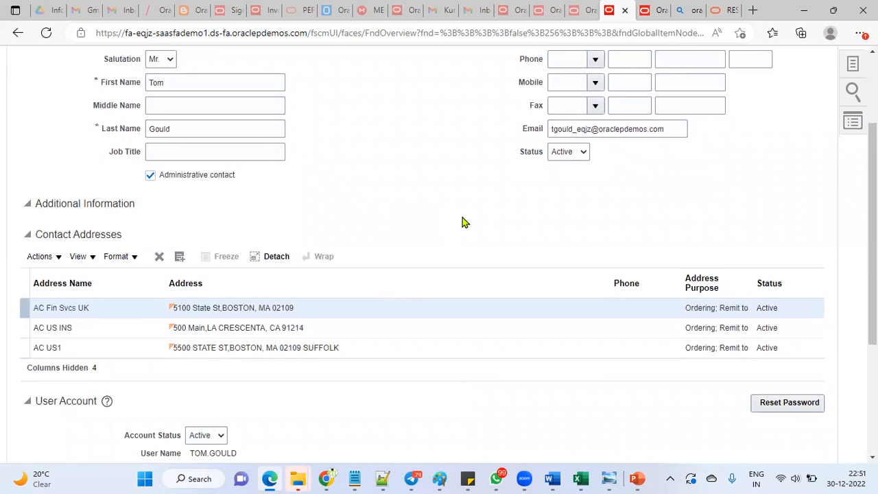
{"action": "mouse_move", "coordinate": [413, 219]}
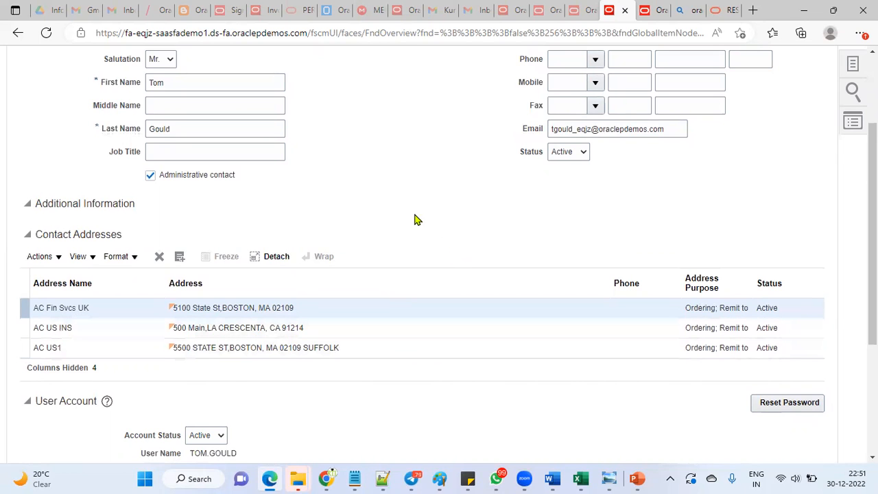
{"action": "scroll", "scroll_direction": "down", "scroll_amount": 3}
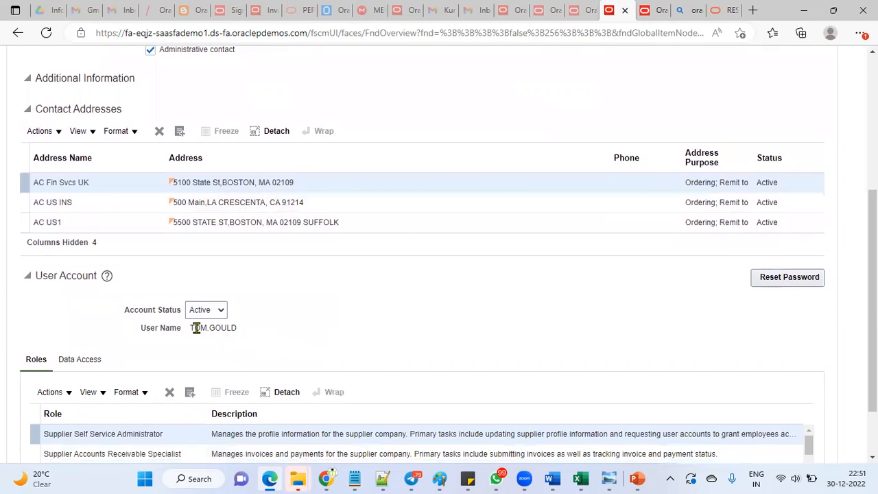
{"action": "double_click", "coordinate": [212, 327]}
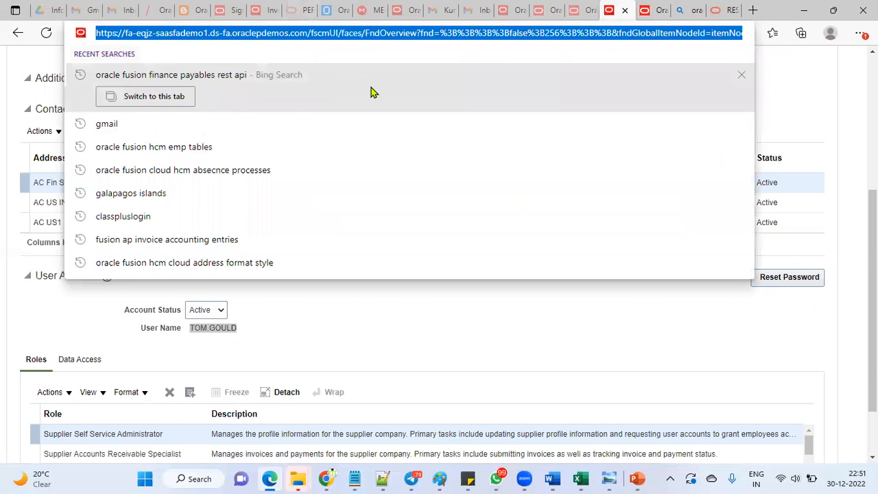
Start a new InPrivate window from Edge's Settings and more menu.
{"action": "left_click", "coordinate": [269, 478]}
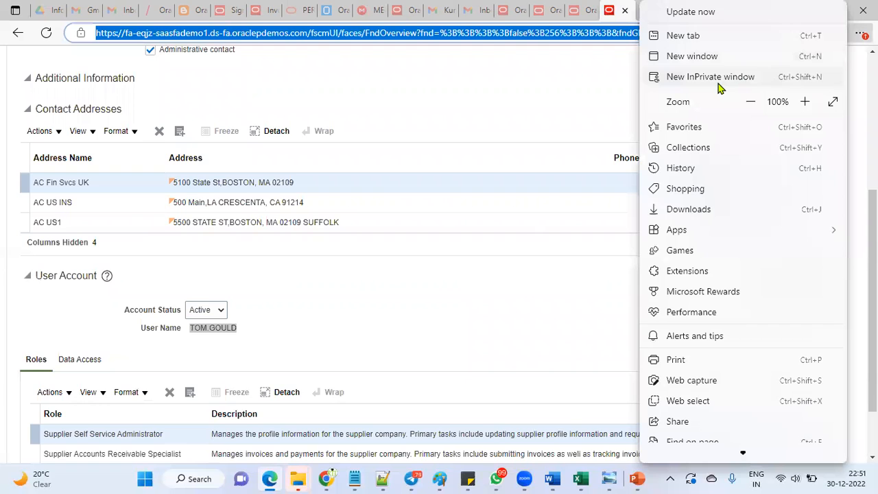
{"action": "left_click", "coordinate": [710, 76]}
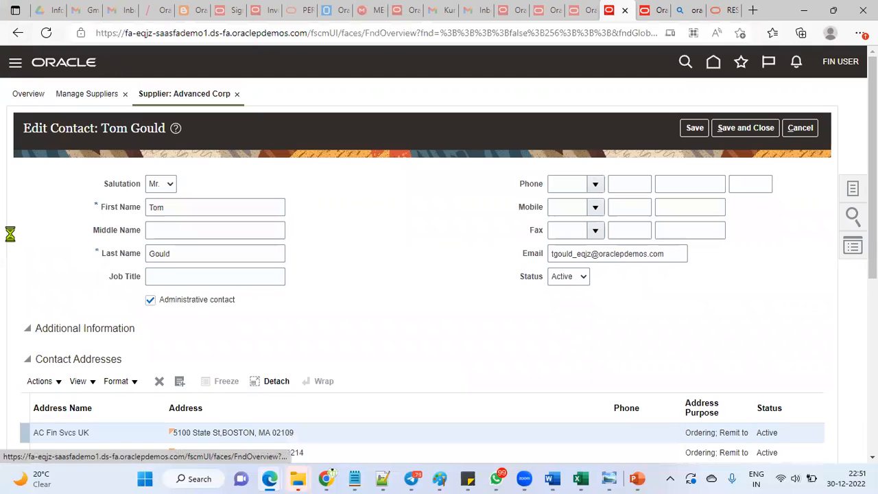
{"action": "left_click", "coordinate": [15, 62]}
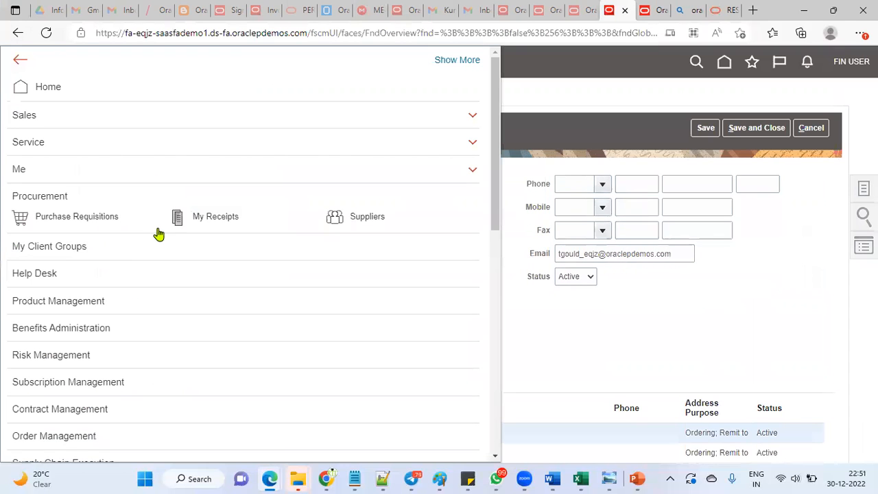
{"action": "scroll", "scroll_direction": "down", "scroll_amount": 3}
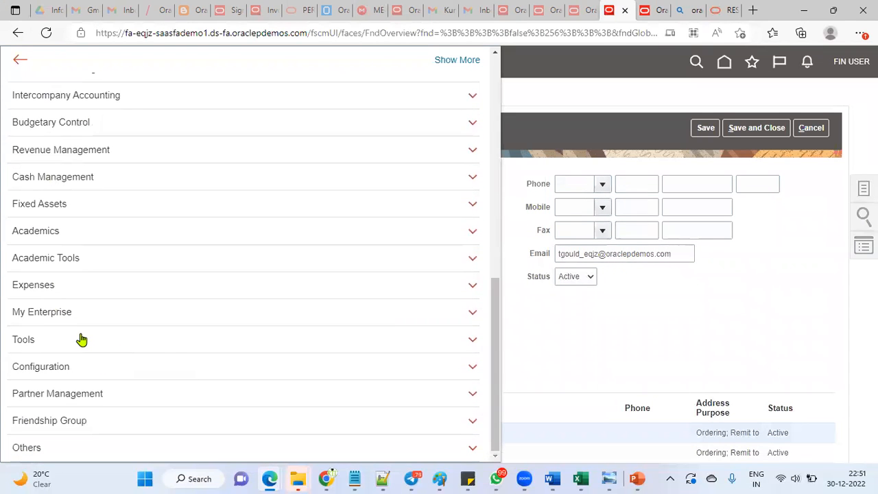
{"action": "left_click", "coordinate": [23, 339]}
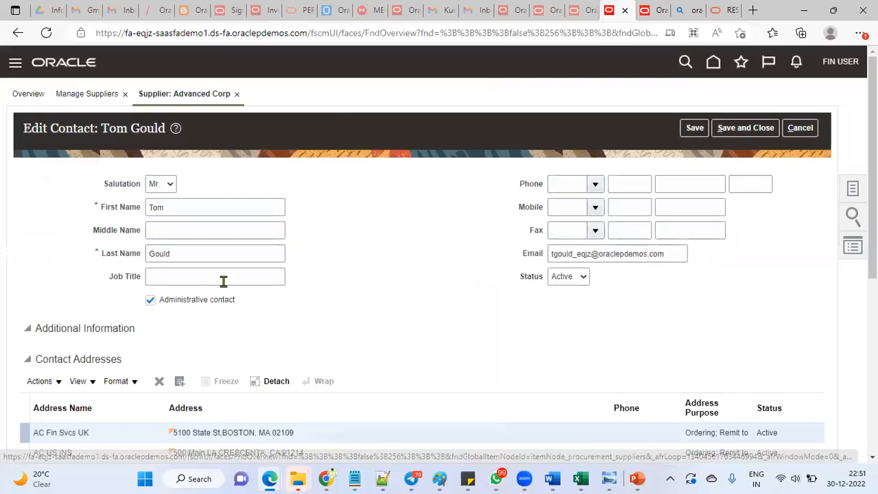
{"action": "left_click", "coordinate": [800, 127]}
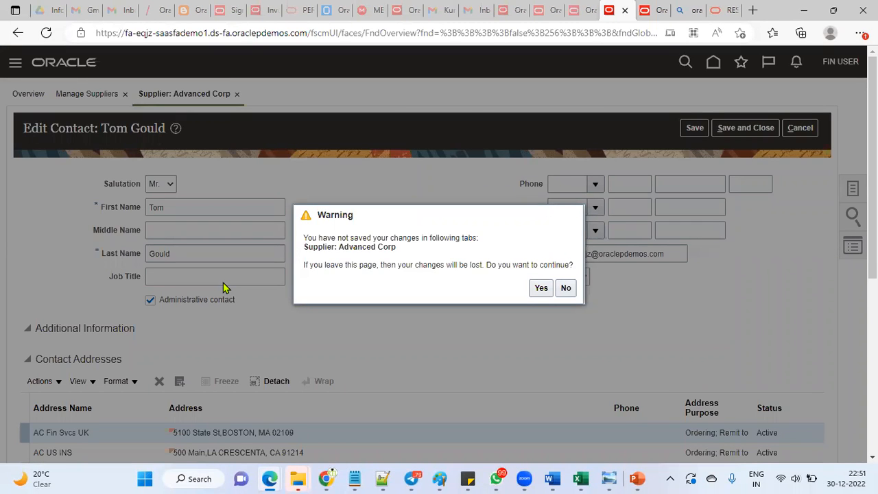
{"action": "left_click", "coordinate": [541, 287]}
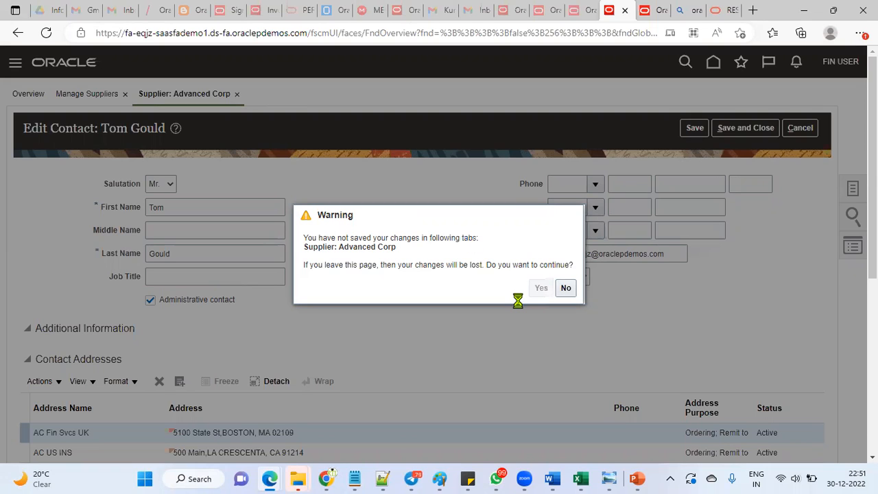
{"action": "left_click", "coordinate": [540, 288]}
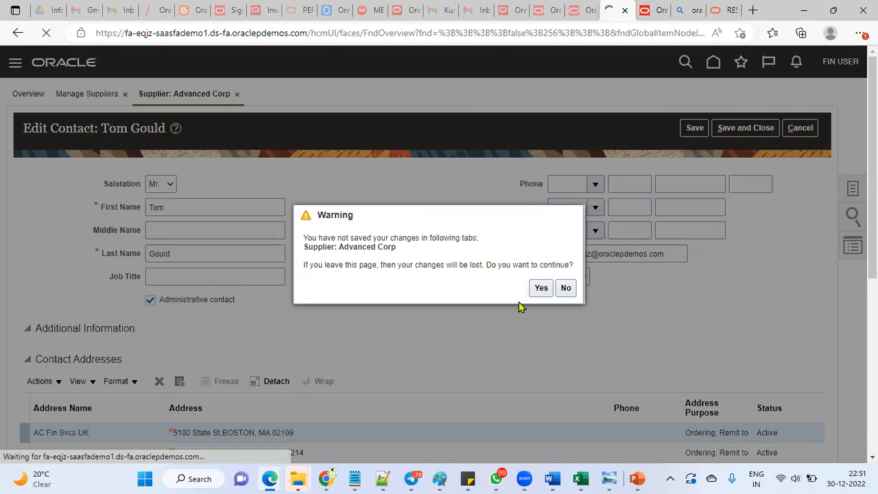
{"action": "left_click", "coordinate": [540, 287]}
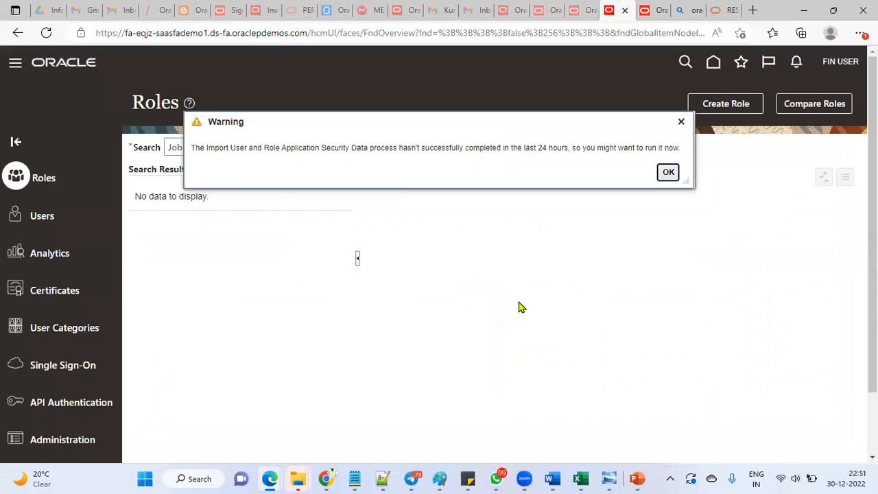
{"action": "left_click", "coordinate": [667, 172]}
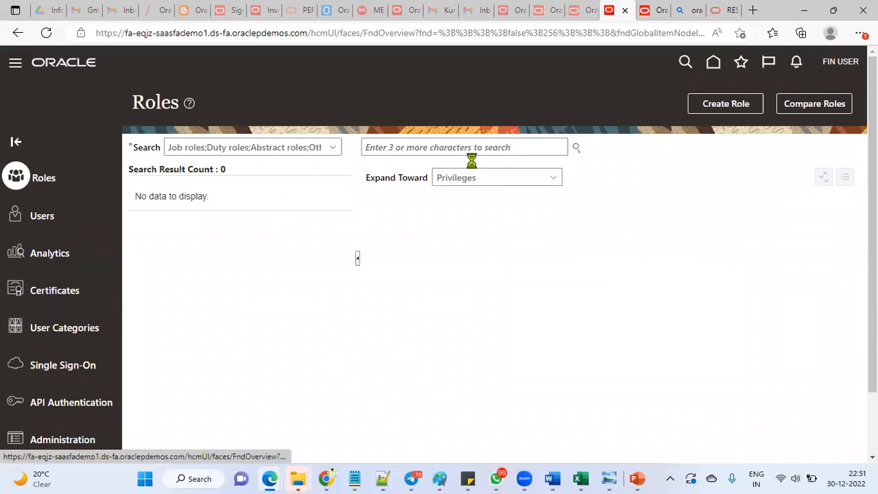
{"action": "left_click", "coordinate": [41, 215]}
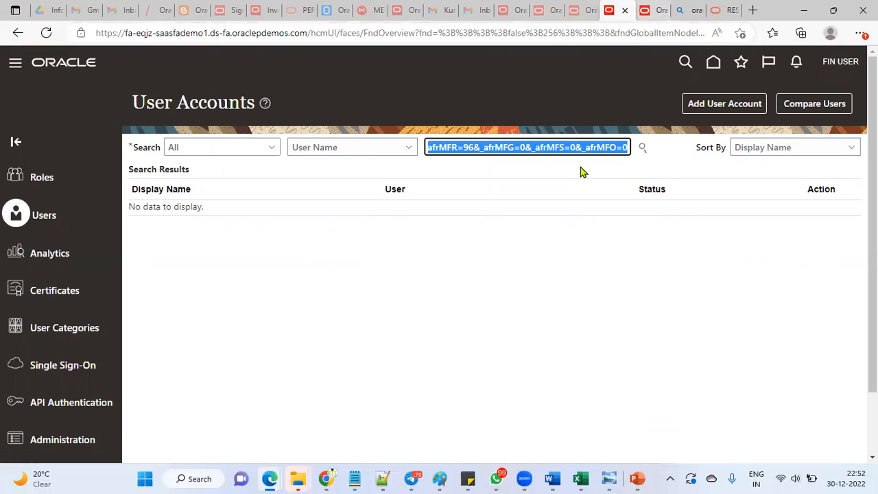
{"action": "type", "text": "TOM."}
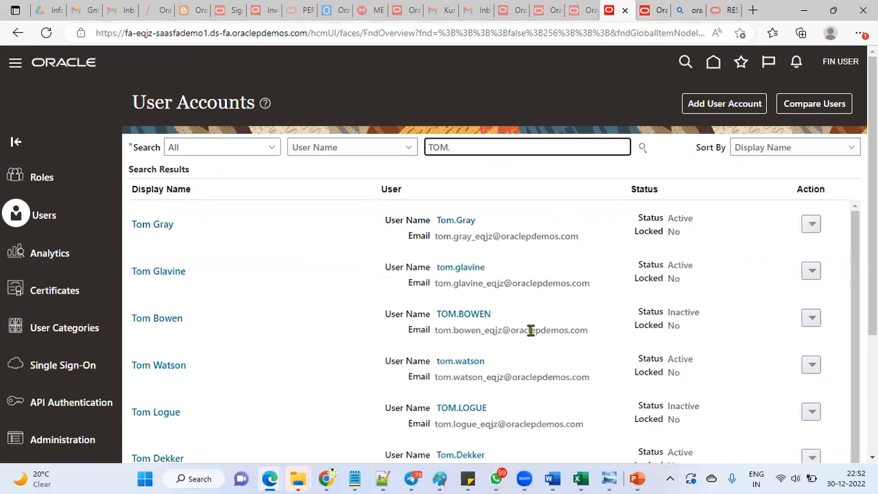
{"action": "scroll", "scroll_direction": "down", "scroll_amount": 3}
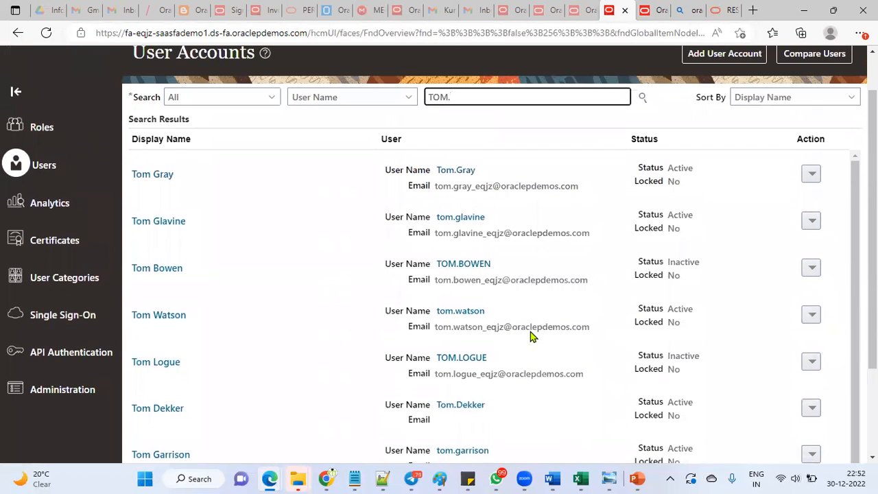
{"action": "scroll", "scroll_direction": "down", "scroll_amount": 3}
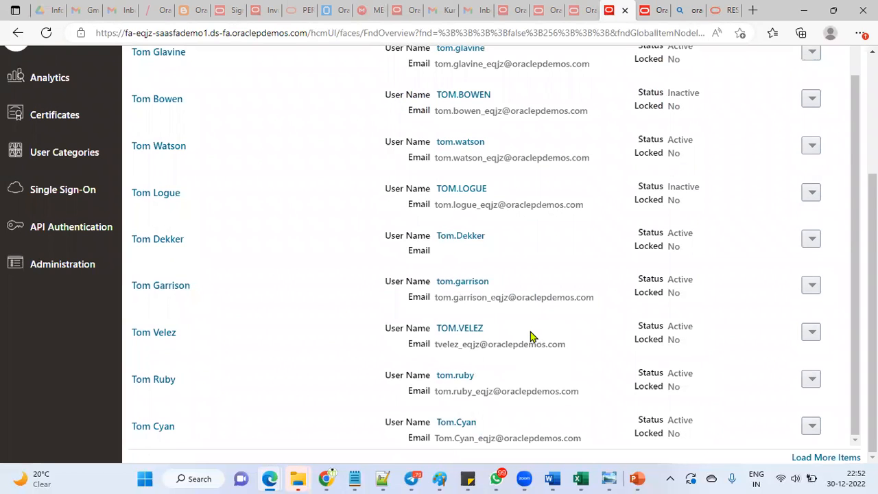
{"action": "mouse_move", "coordinate": [332, 473]}
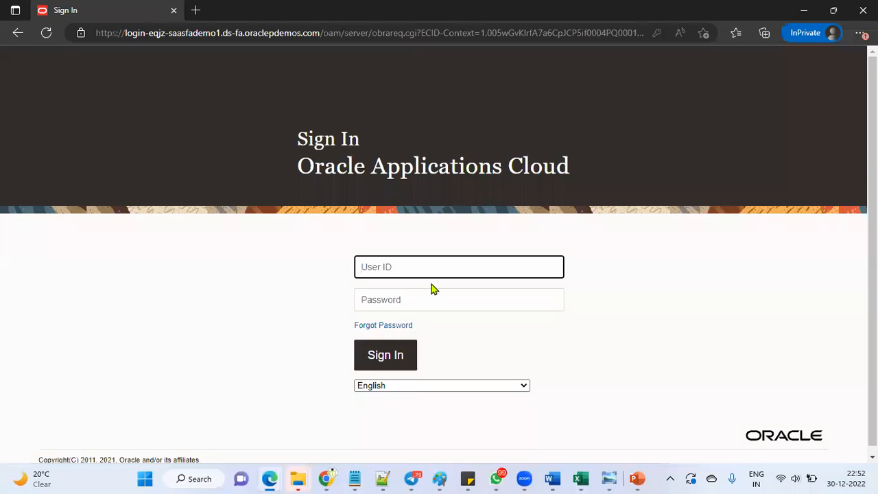
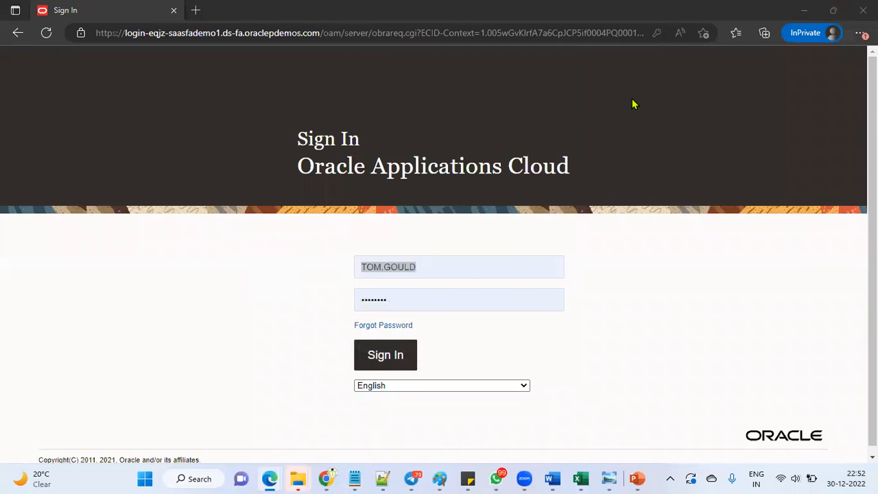
{"action": "left_click", "coordinate": [384, 354]}
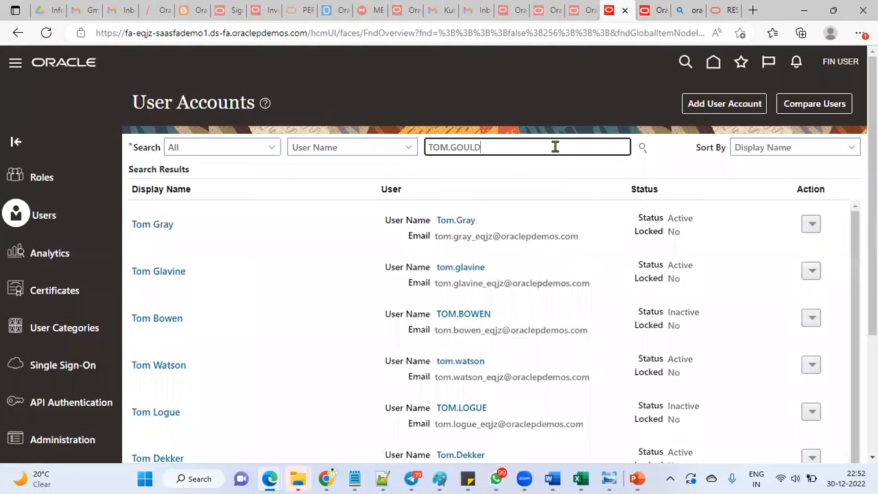
{"action": "left_click", "coordinate": [642, 147]}
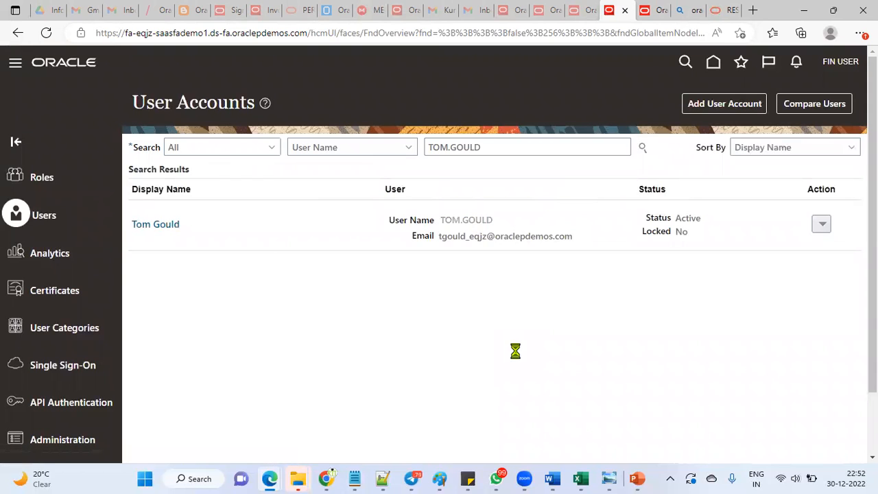
{"action": "left_click", "coordinate": [155, 224]}
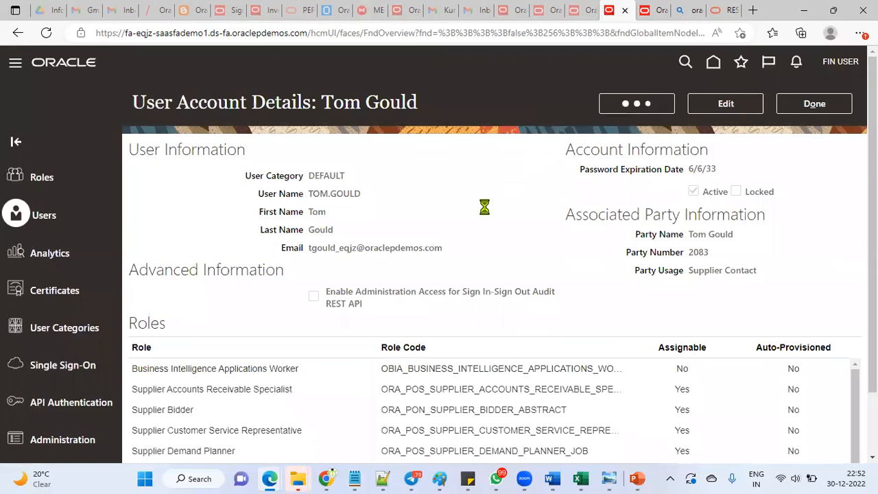
{"action": "left_click", "coordinate": [636, 103]}
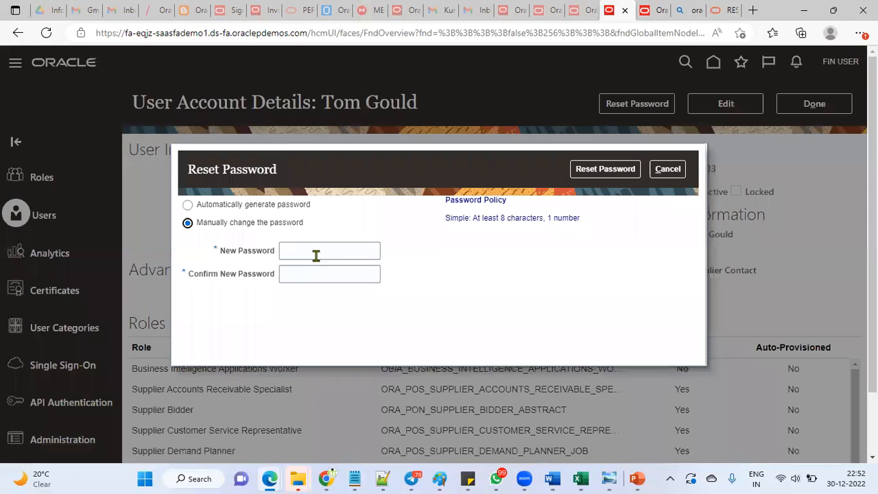
{"action": "type", "text": "password"}
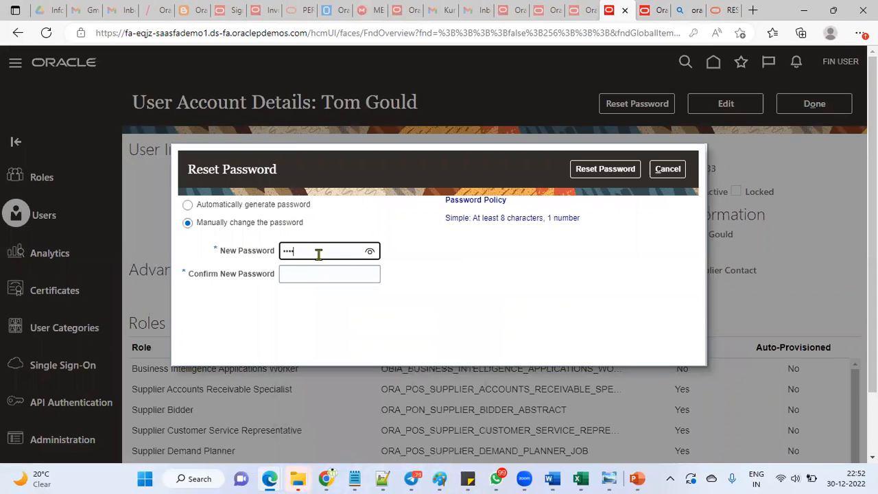
{"action": "left_click", "coordinate": [329, 273]}
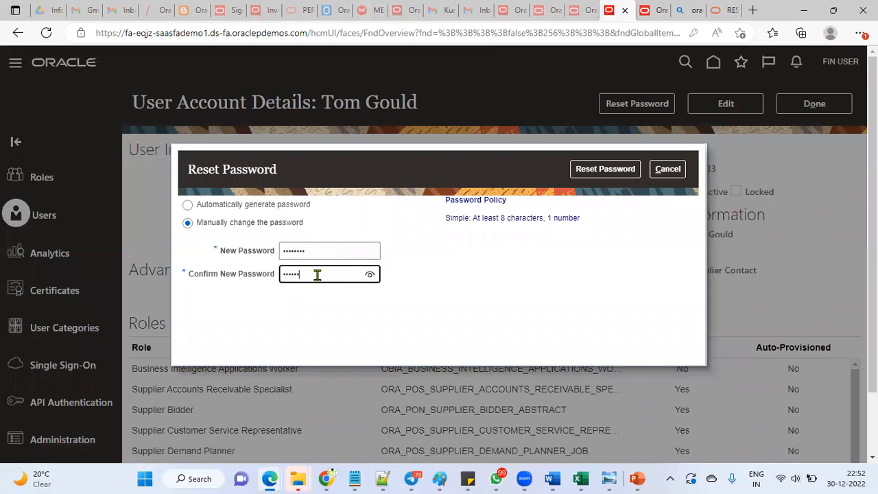
{"action": "left_click", "coordinate": [605, 169]}
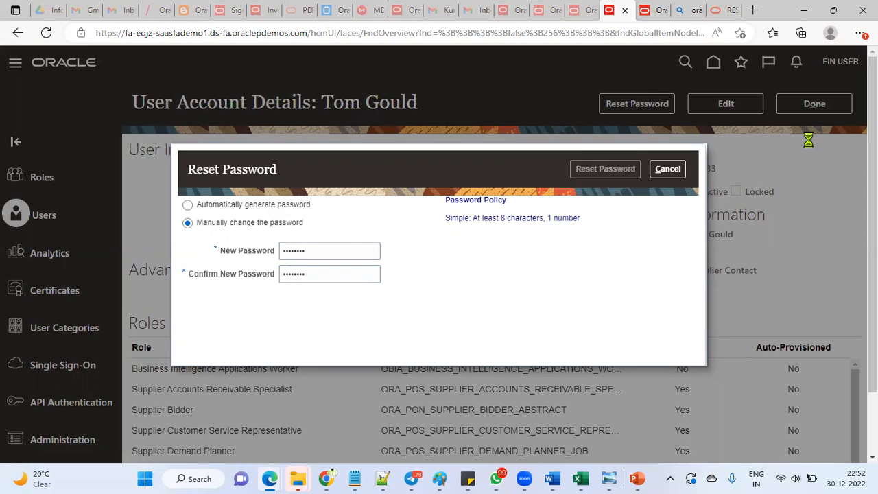
{"action": "left_click", "coordinate": [666, 169]}
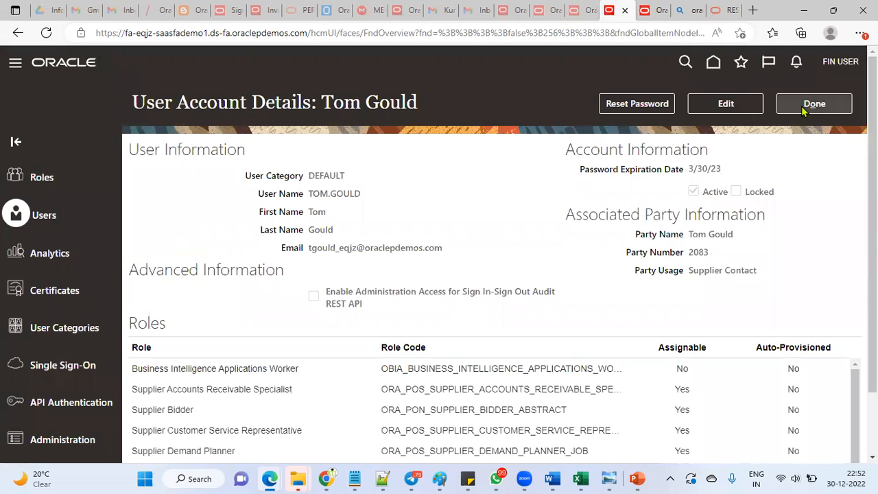
{"action": "left_click", "coordinate": [814, 104]}
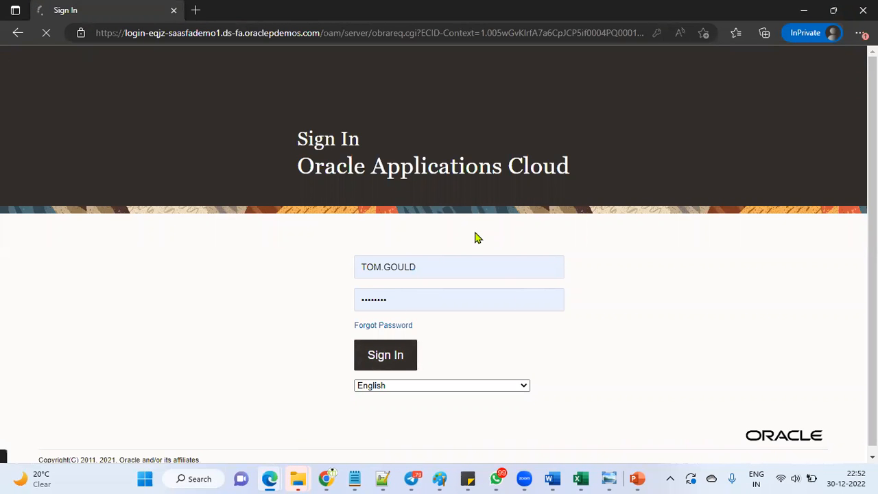
{"action": "left_click", "coordinate": [385, 354]}
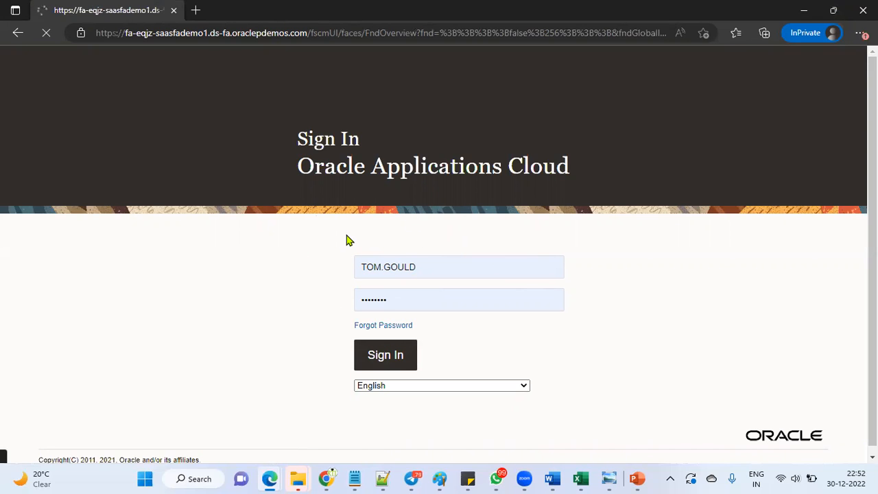
{"action": "left_click", "coordinate": [384, 355]}
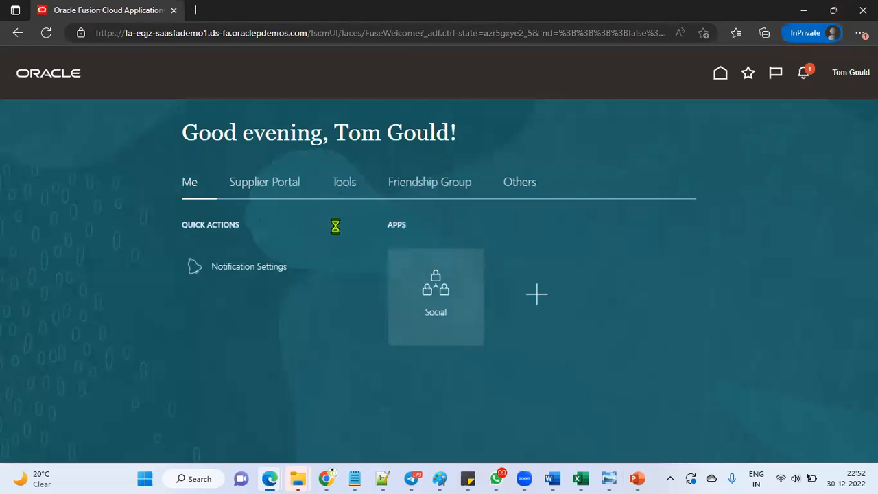
{"action": "left_click", "coordinate": [264, 182]}
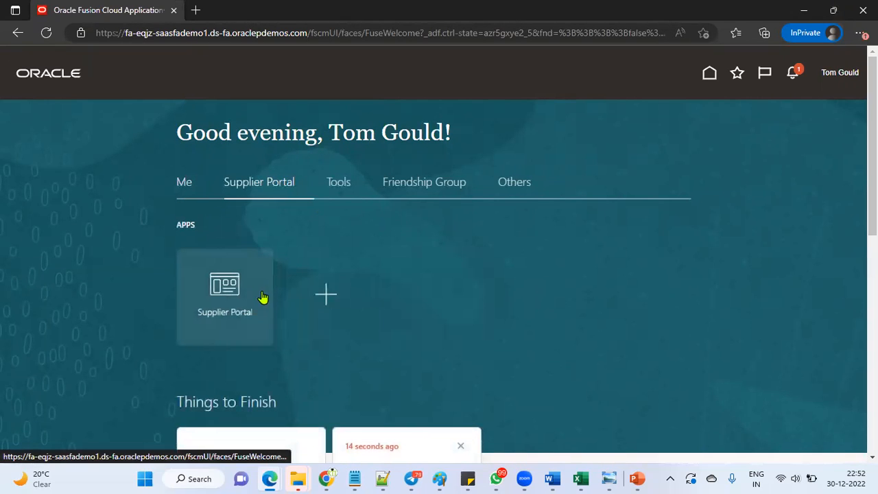
{"action": "left_click", "coordinate": [224, 288]}
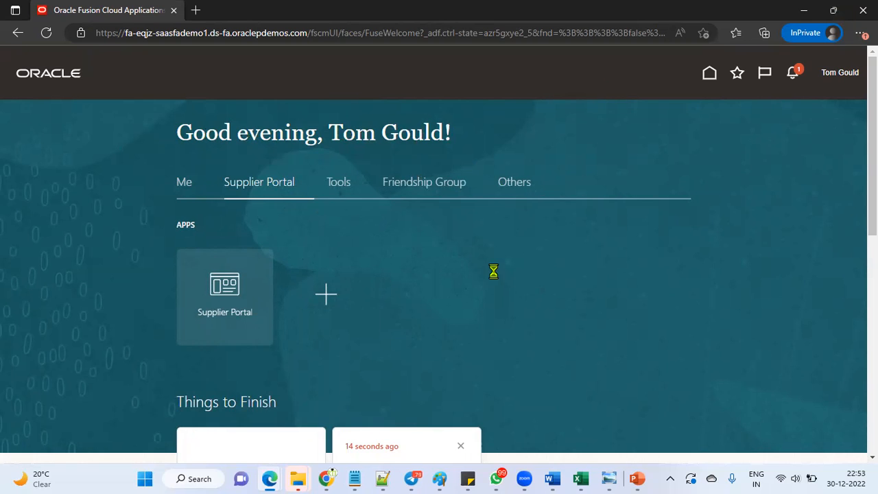
{"action": "left_click", "coordinate": [224, 295]}
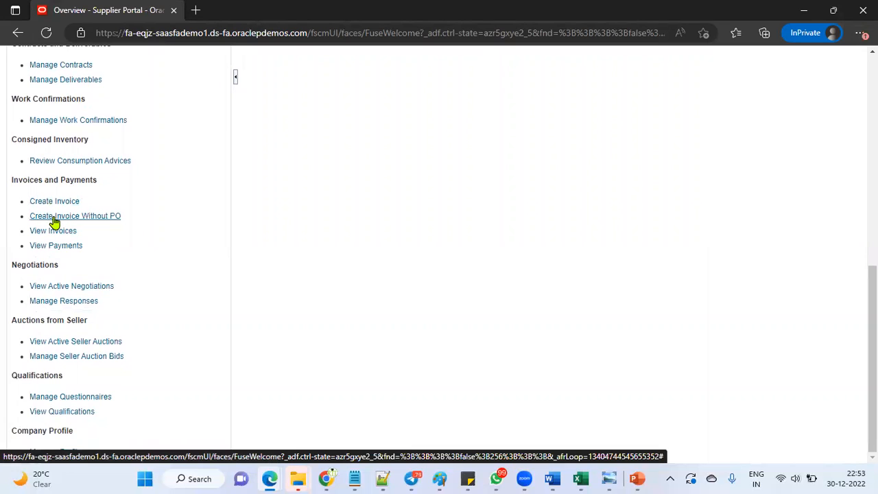
{"action": "mouse_move", "coordinate": [55, 245]}
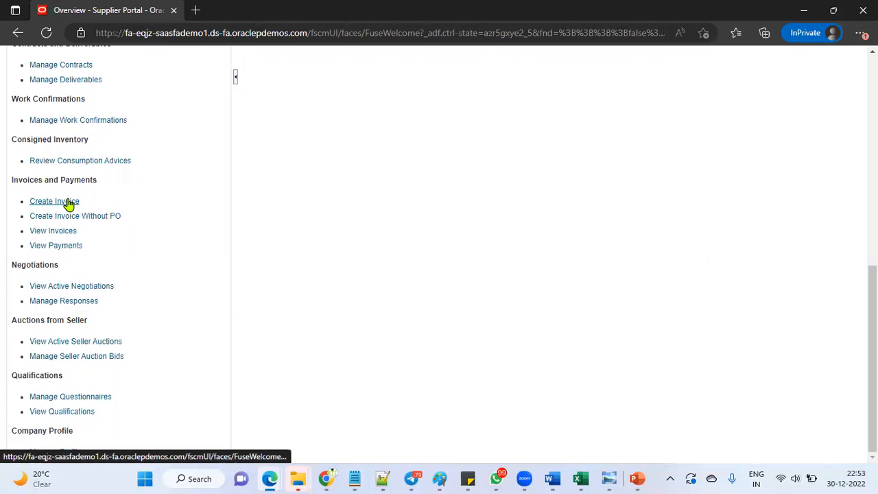
{"action": "left_click", "coordinate": [53, 201]}
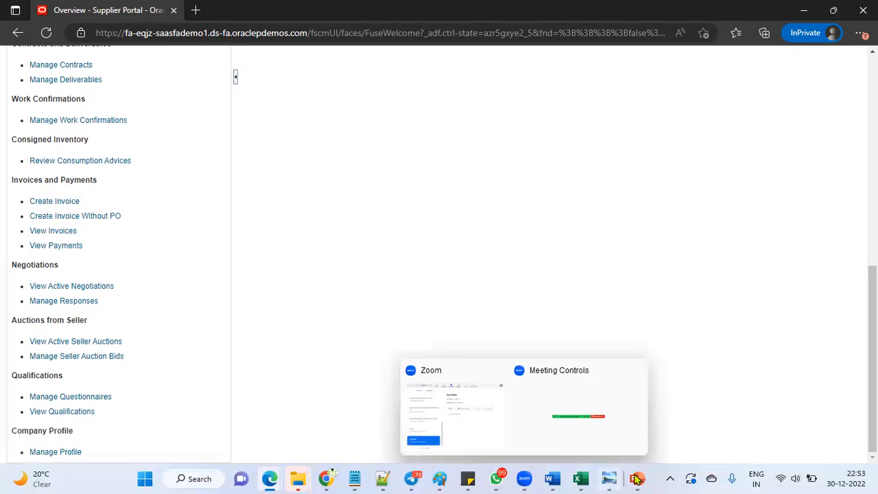
Revisit the invoice-methods slide, then switch to the Bing Payables Invoice FBDI results.
{"action": "left_click", "coordinate": [636, 478]}
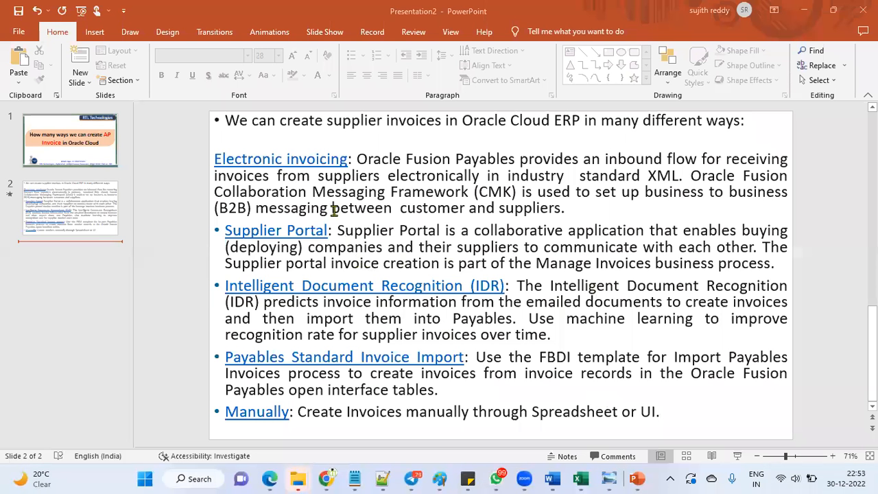
{"action": "mouse_move", "coordinate": [276, 230]}
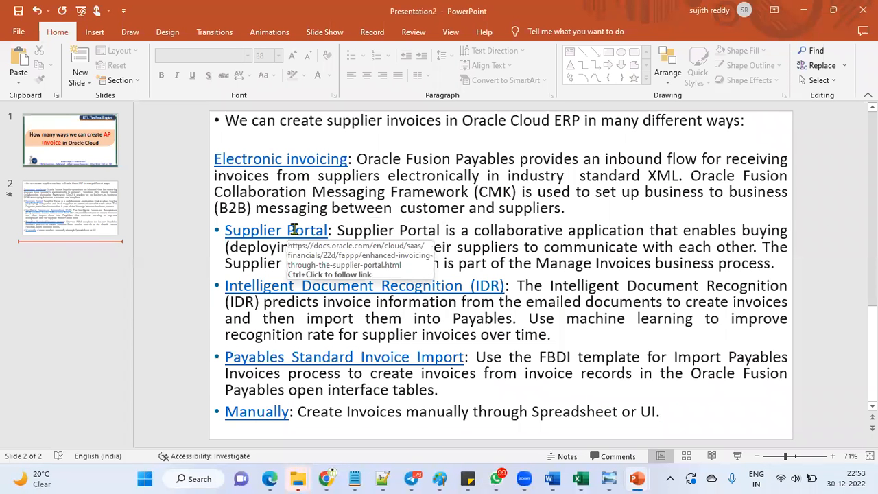
{"action": "mouse_move", "coordinate": [618, 187]}
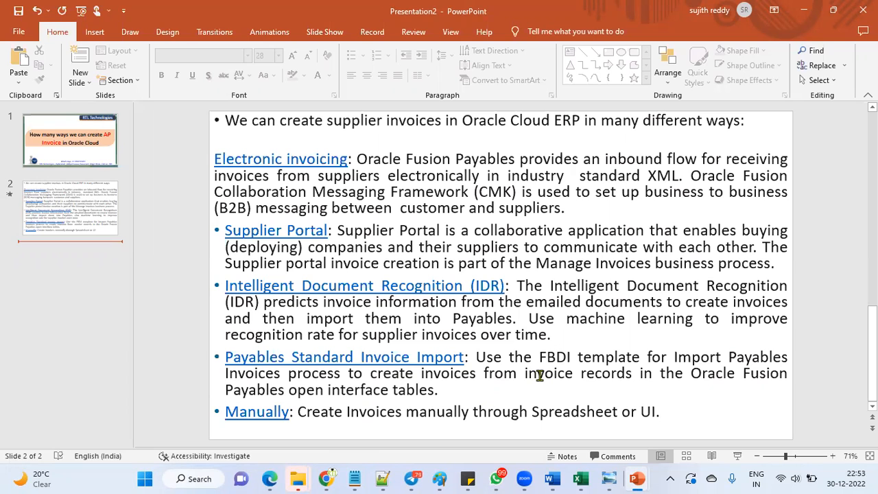
{"action": "mouse_move", "coordinate": [270, 477]}
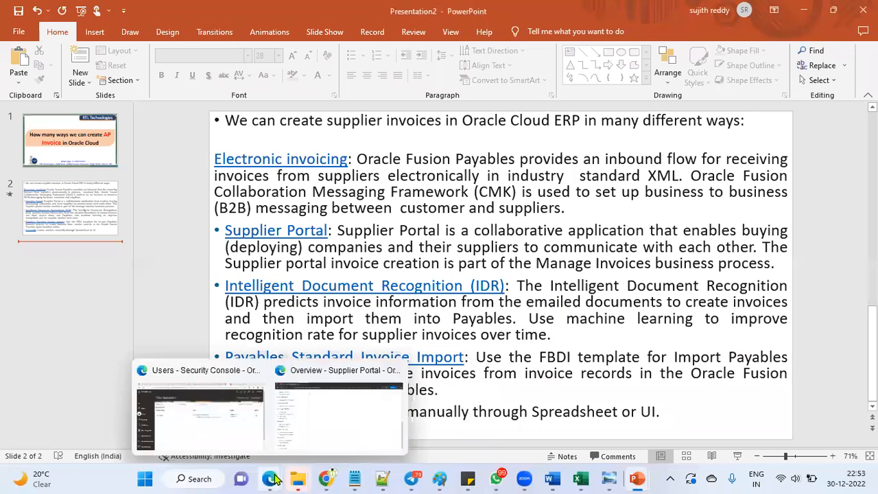
{"action": "left_click", "coordinate": [200, 418]}
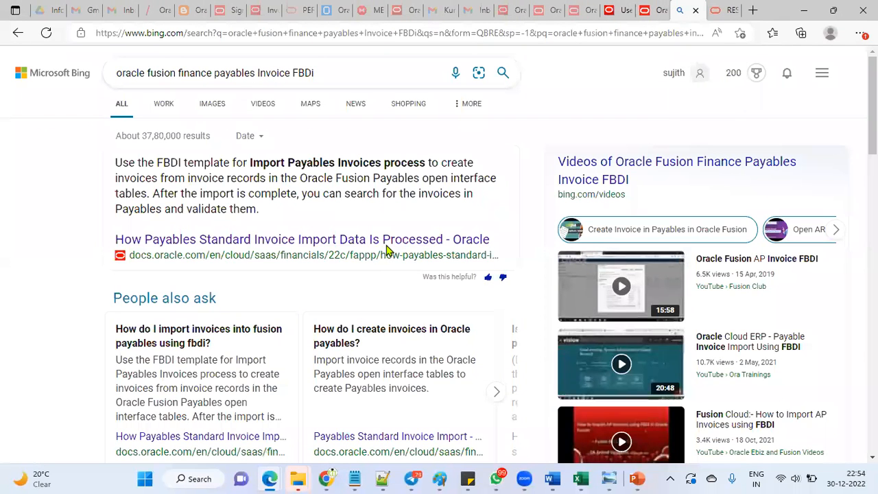
Open and read the 'How Payables Standard Invoice Import Data Is Processed' help page.
{"action": "left_click", "coordinate": [302, 239]}
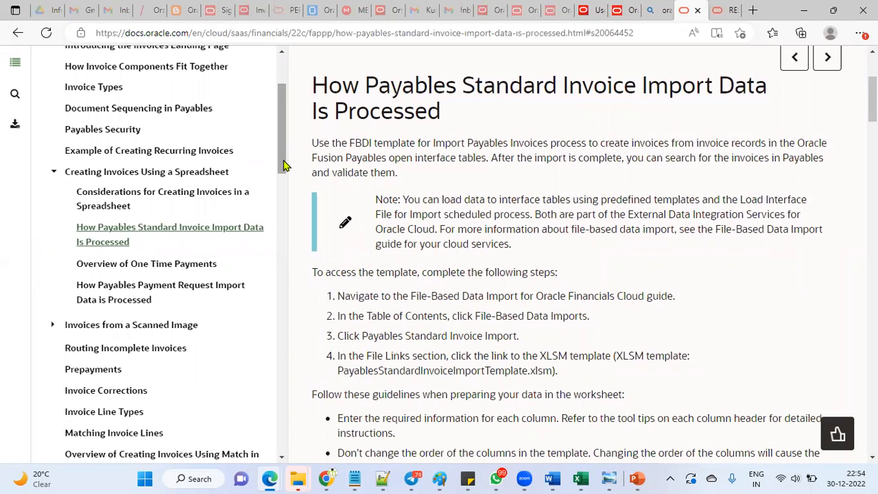
{"action": "scroll", "scroll_direction": "down", "scroll_amount": 3}
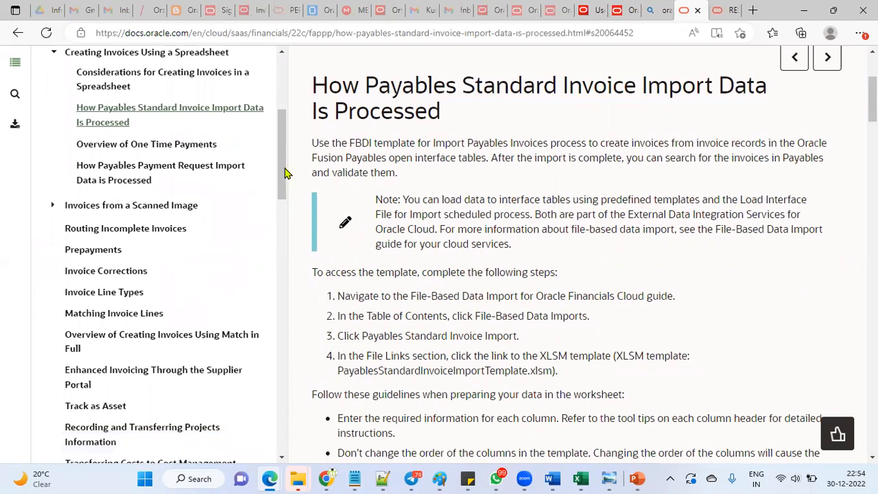
{"action": "scroll", "scroll_direction": "down", "scroll_amount": 3}
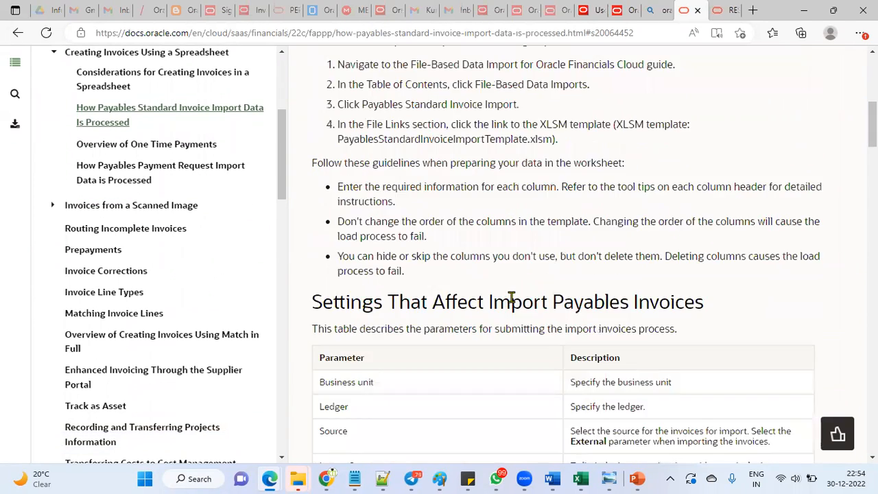
{"action": "scroll", "scroll_direction": "down", "scroll_amount": 3}
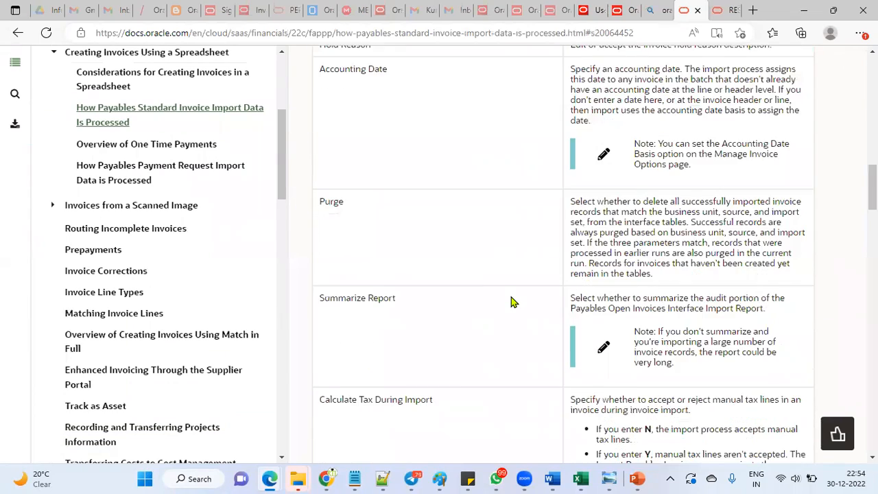
{"action": "scroll", "scroll_direction": "down", "scroll_amount": 3}
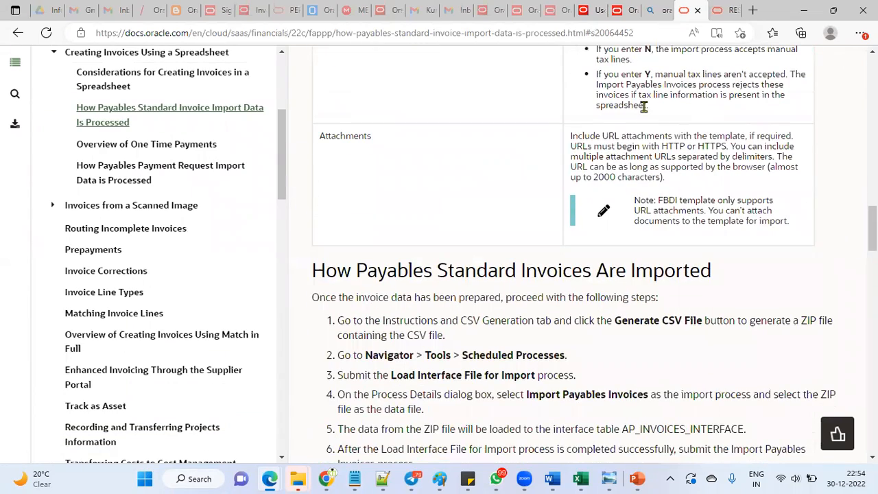
Return to the Bing results and open the File-Based Data Import for Financials guide.
{"action": "left_click", "coordinate": [615, 9]}
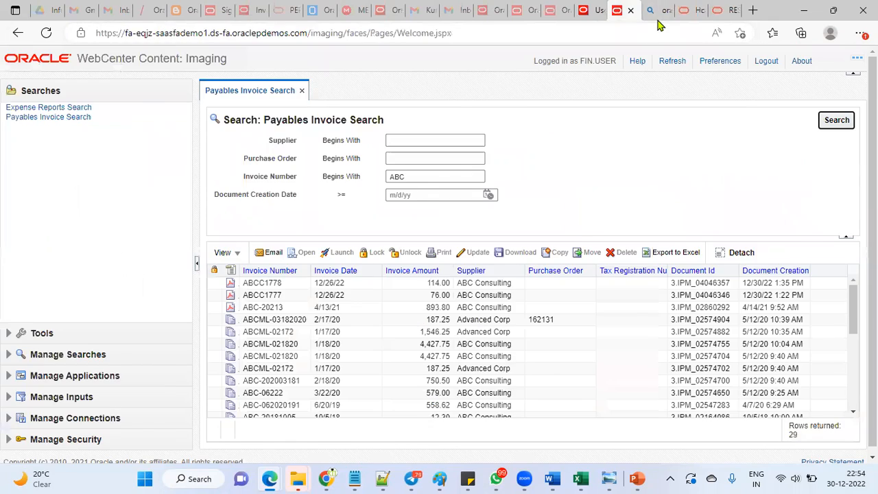
{"action": "left_click", "coordinate": [659, 11]}
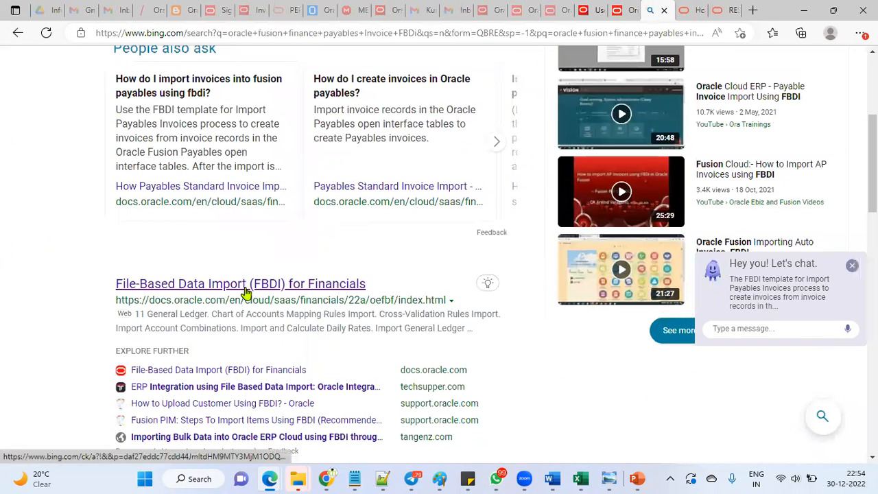
{"action": "left_click", "coordinate": [239, 283]}
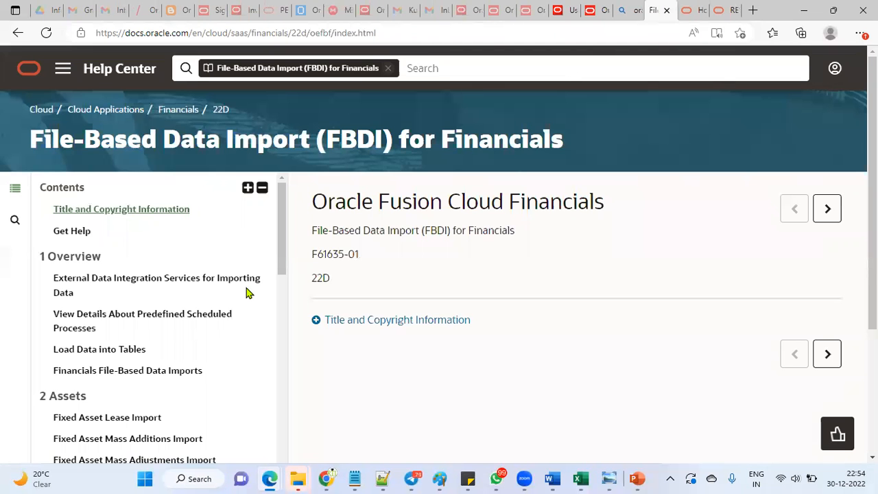
Review the Payables Standard Invoice Import topic's Import Payables Invoices process, then return to Oracle Fusion.
{"action": "scroll", "scroll_direction": "down", "scroll_amount": 3}
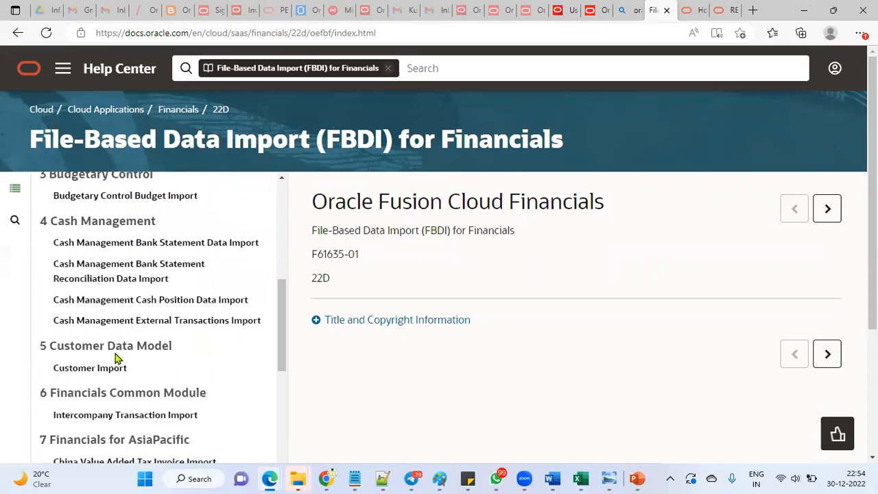
{"action": "scroll", "scroll_direction": "down", "scroll_amount": 3}
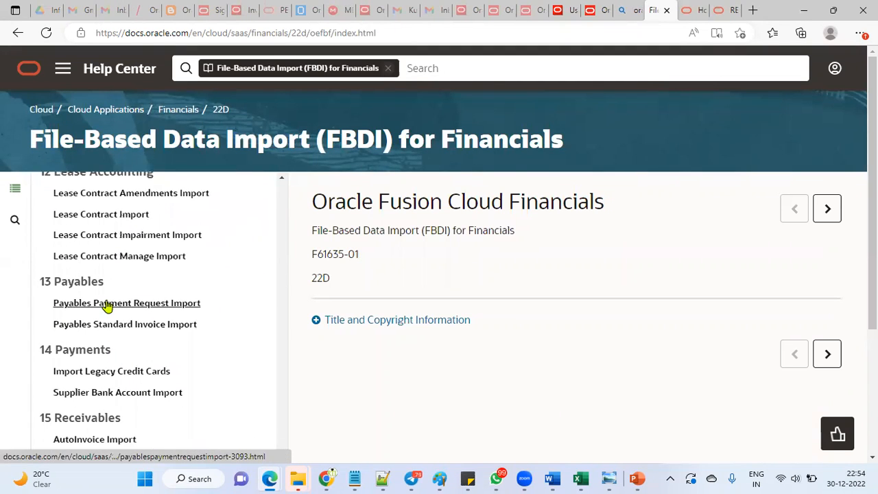
{"action": "mouse_move", "coordinate": [125, 317]}
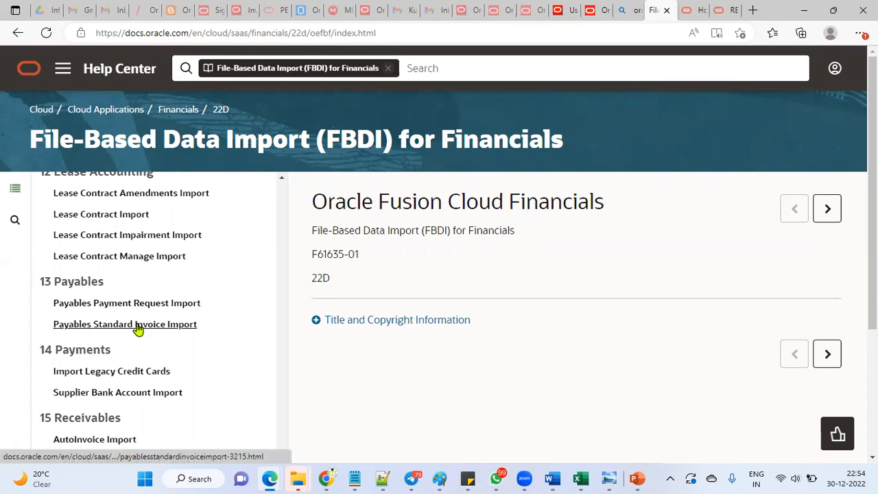
{"action": "left_click", "coordinate": [125, 324]}
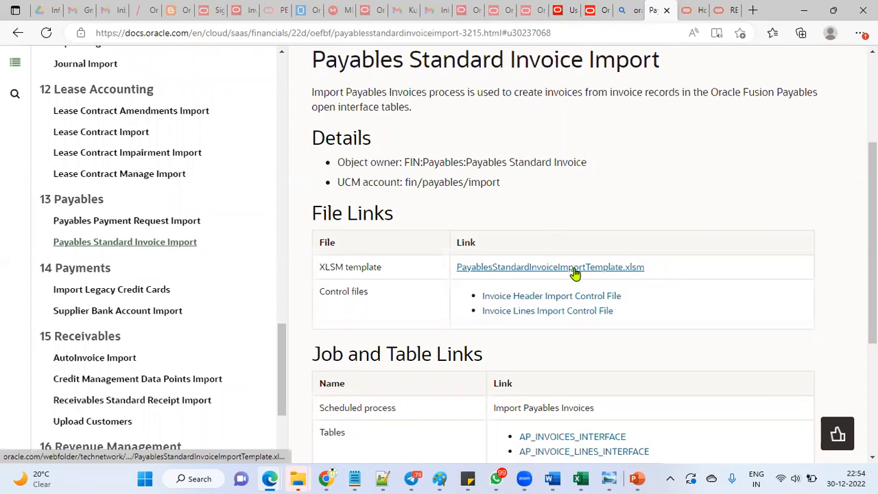
{"action": "scroll", "scroll_direction": "down", "scroll_amount": 3}
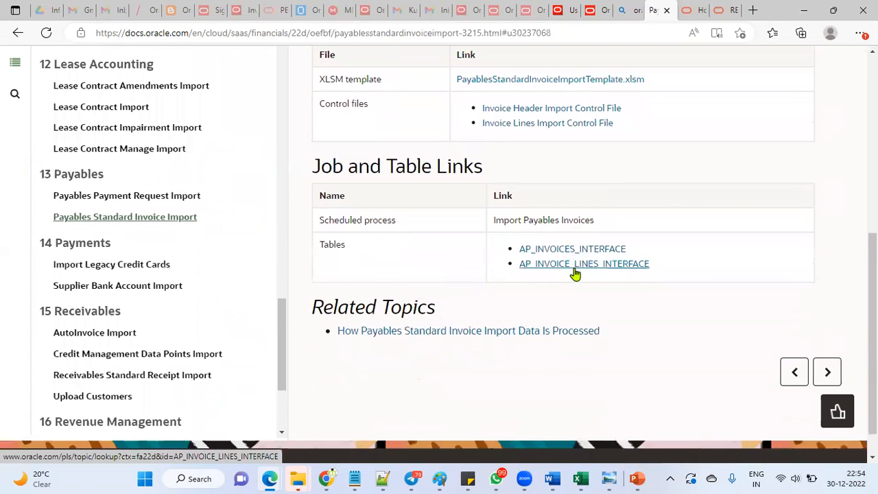
{"action": "mouse_move", "coordinate": [572, 248]}
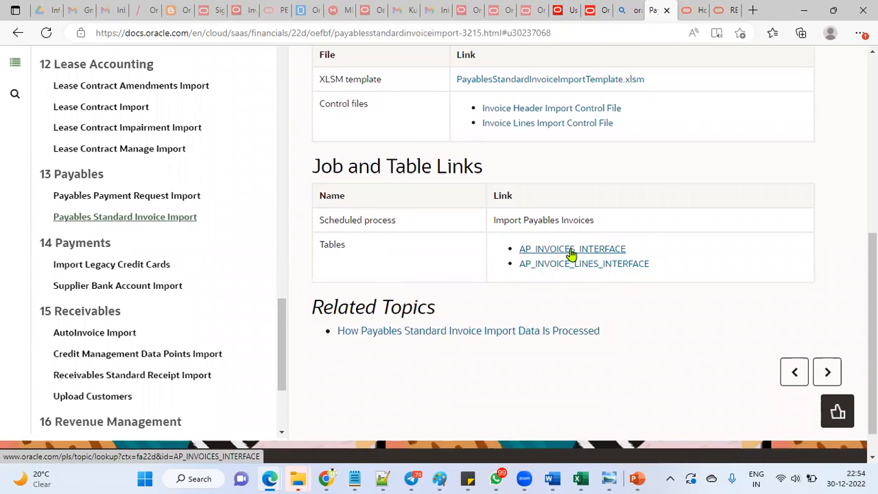
{"action": "double_click", "coordinate": [543, 220]}
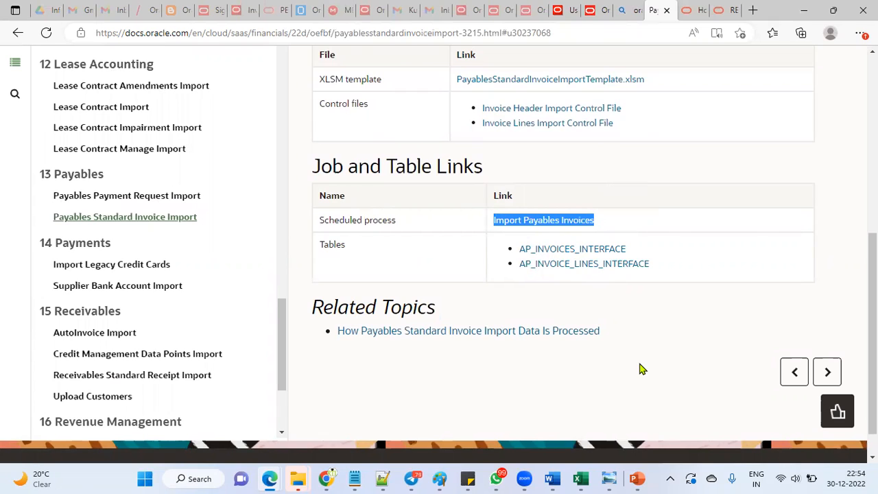
{"action": "mouse_move", "coordinate": [636, 478]}
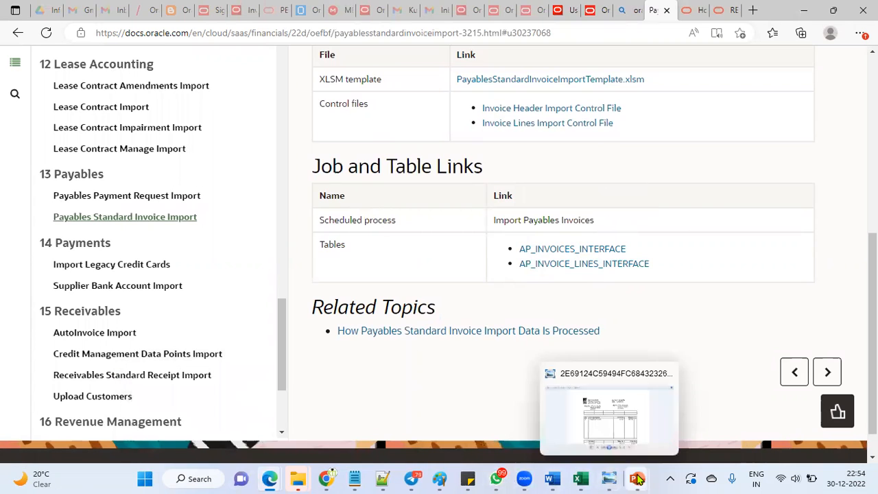
{"action": "left_click", "coordinate": [636, 478]}
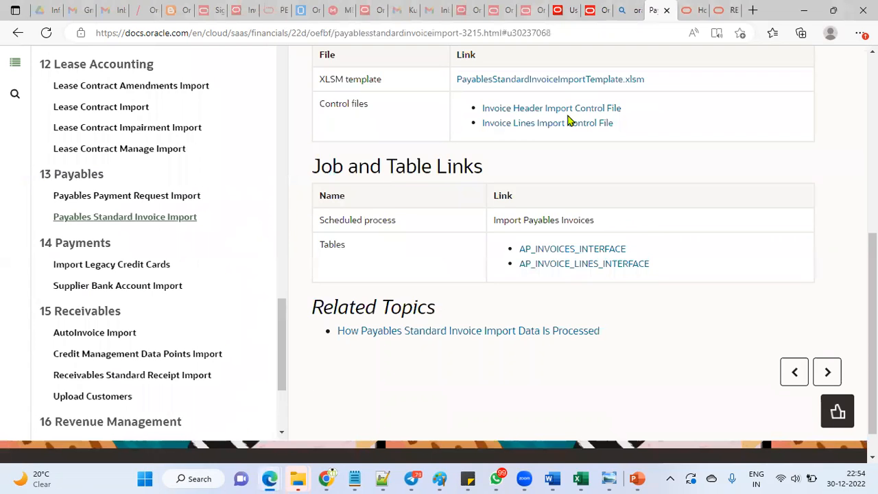
{"action": "left_click", "coordinate": [557, 10]}
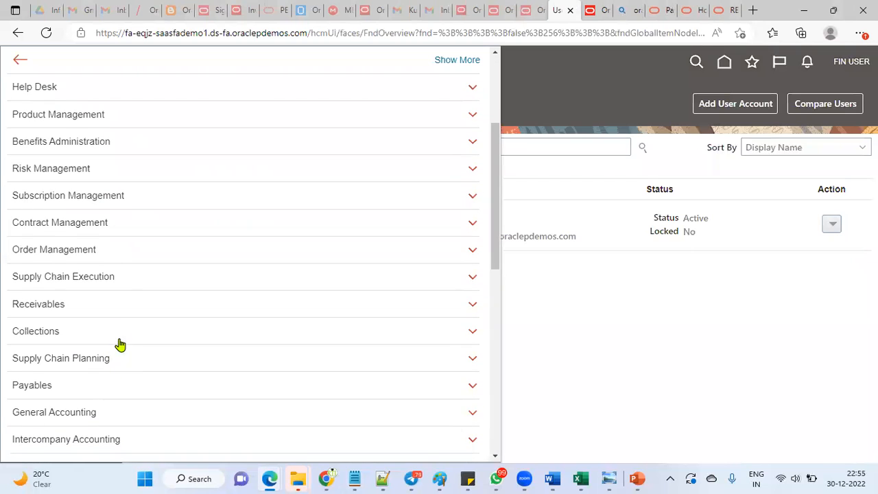
Reach a blank Create Invoice page for US1 Business Unit from the Payables Invoices Tasks panel.
{"action": "left_click", "coordinate": [38, 303]}
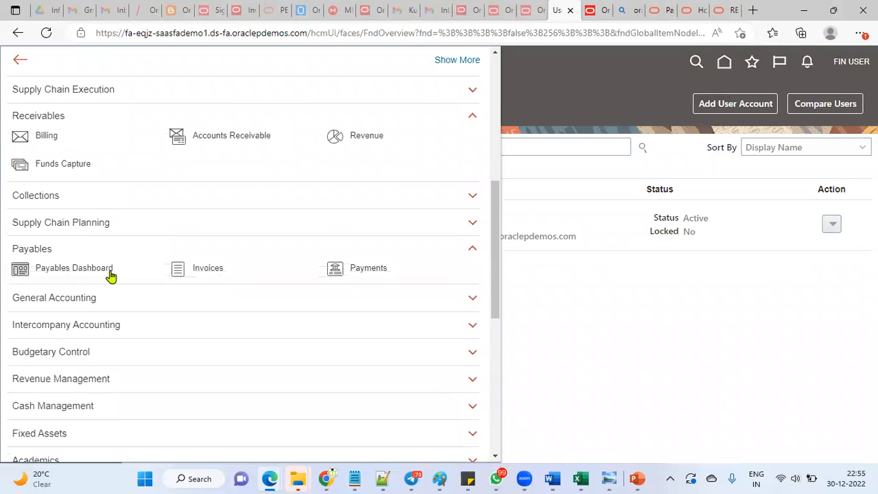
{"action": "left_click", "coordinate": [73, 267]}
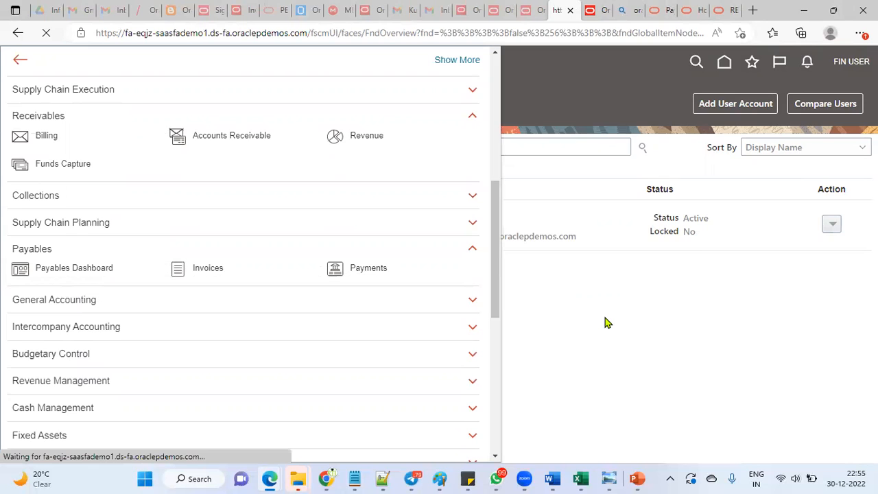
{"action": "left_click", "coordinate": [207, 267]}
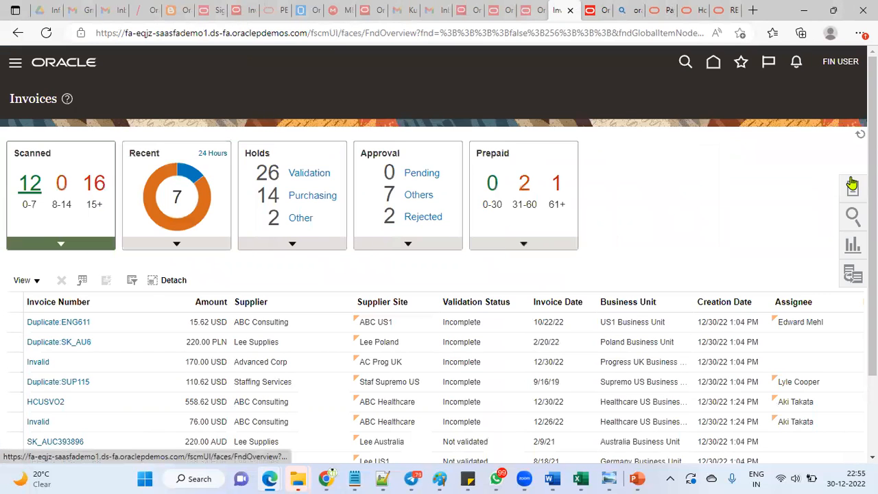
{"action": "left_click", "coordinate": [852, 188]}
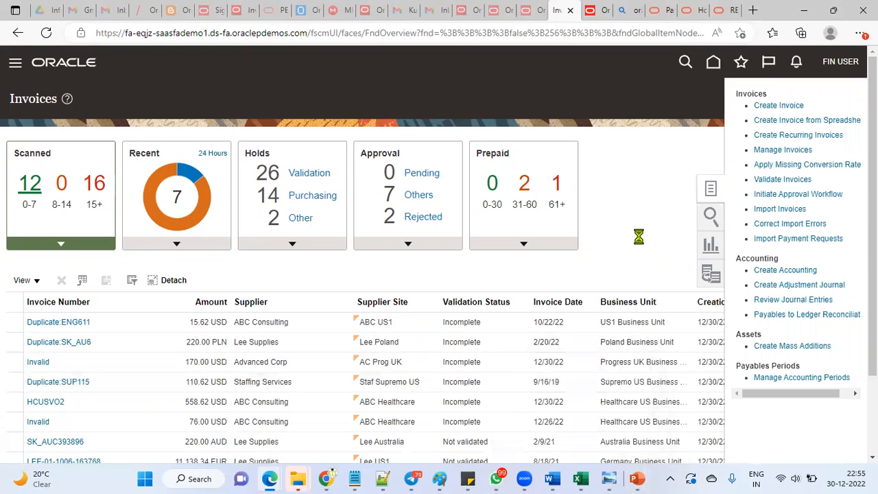
{"action": "mouse_move", "coordinate": [627, 269]}
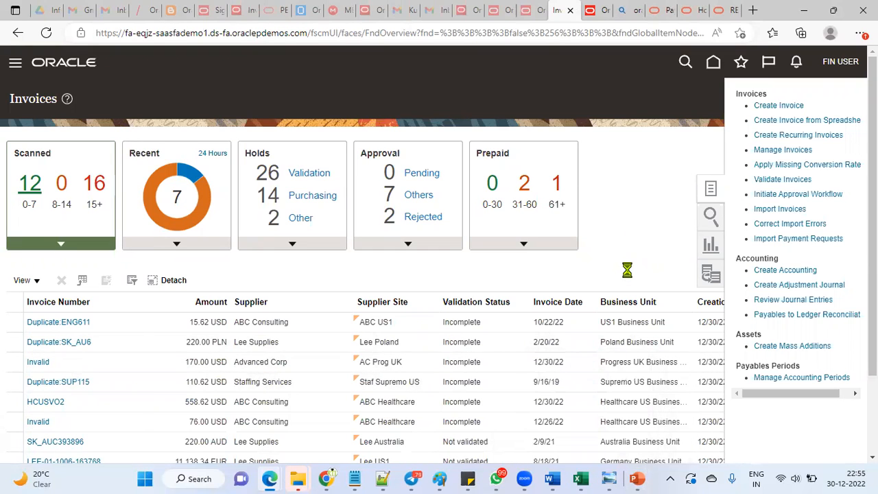
{"action": "left_click", "coordinate": [779, 105]}
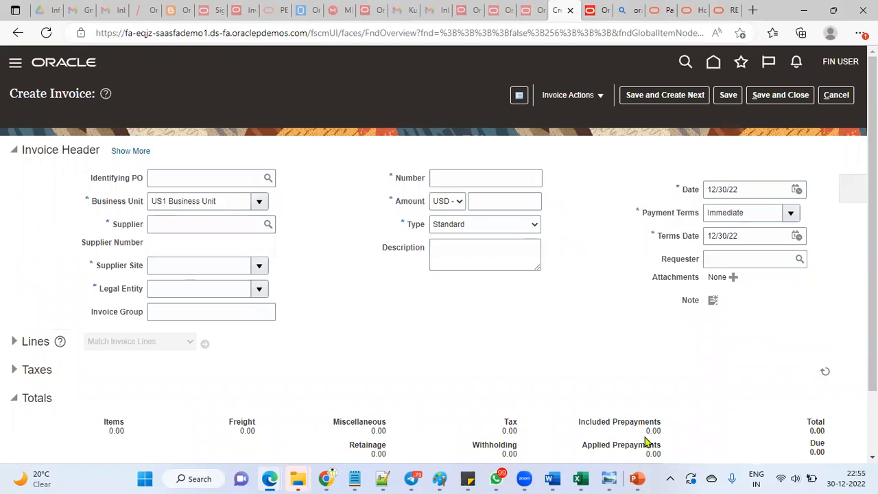